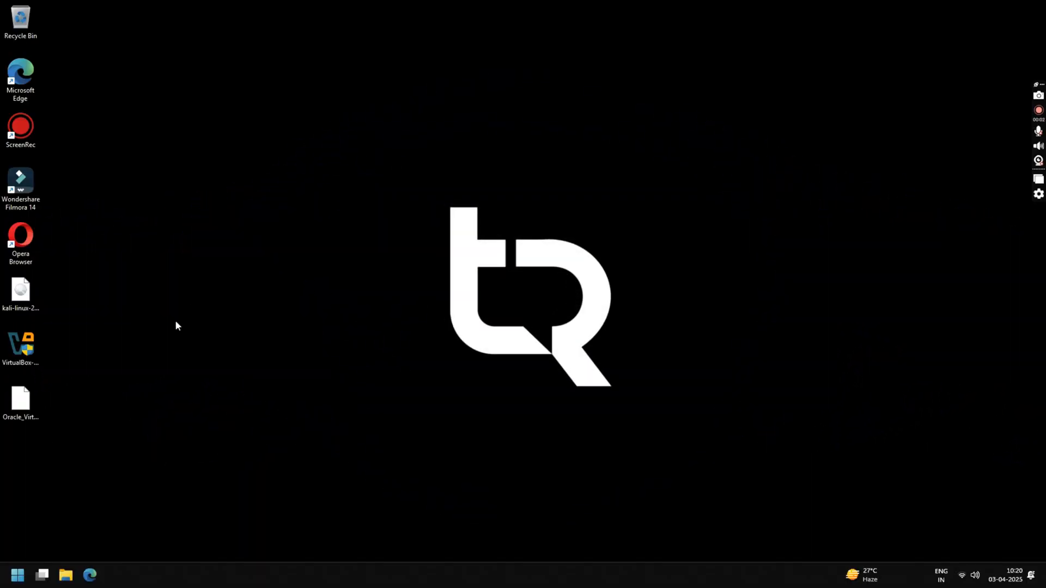
Check the Windows Update status in Settings, then close Settings
{"action": "left_click", "coordinate": [16, 574]}
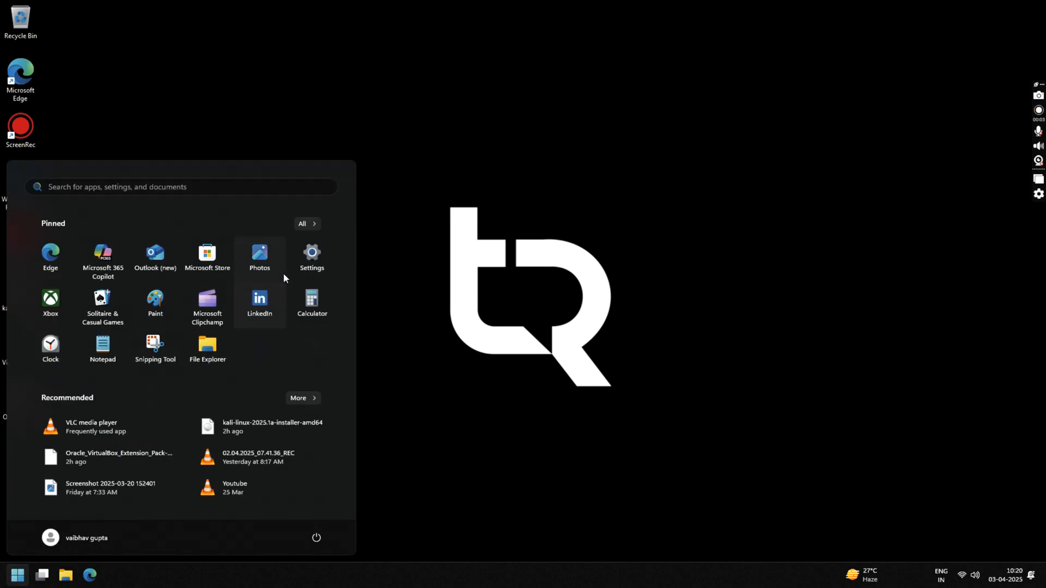
{"action": "left_click", "coordinate": [311, 257]}
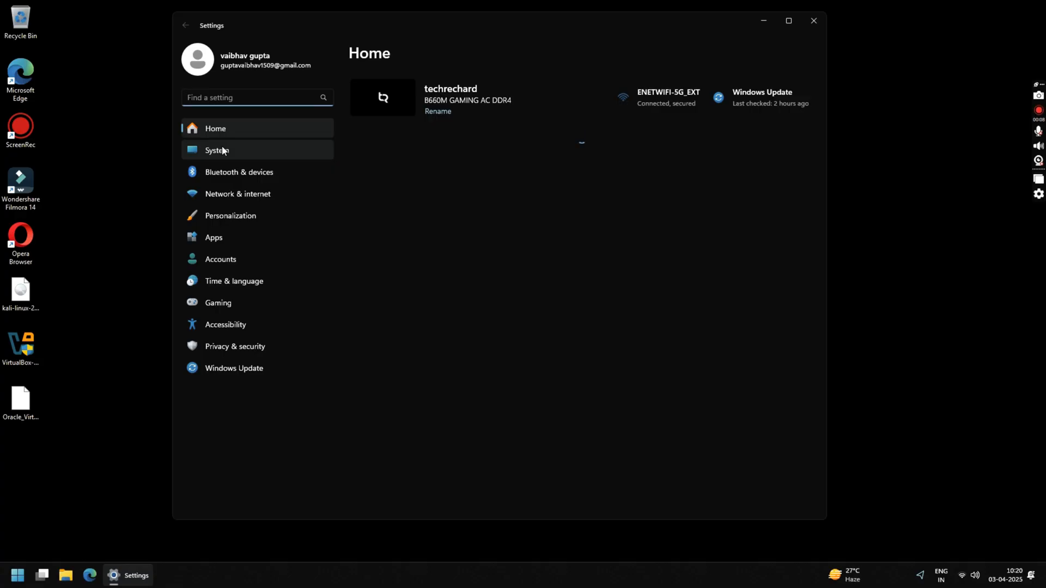
{"action": "left_click", "coordinate": [216, 150]}
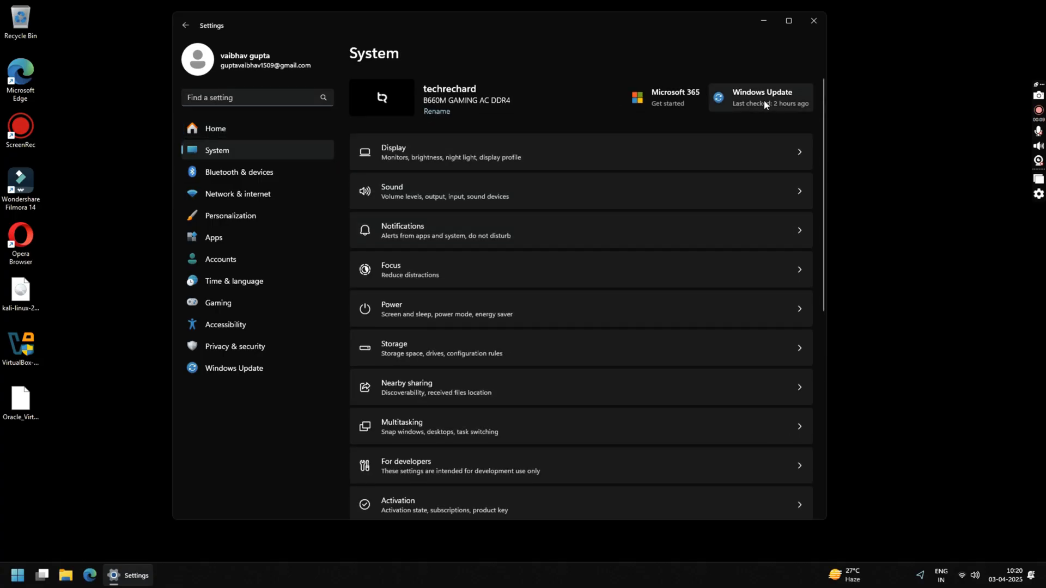
{"action": "left_click", "coordinate": [762, 96]}
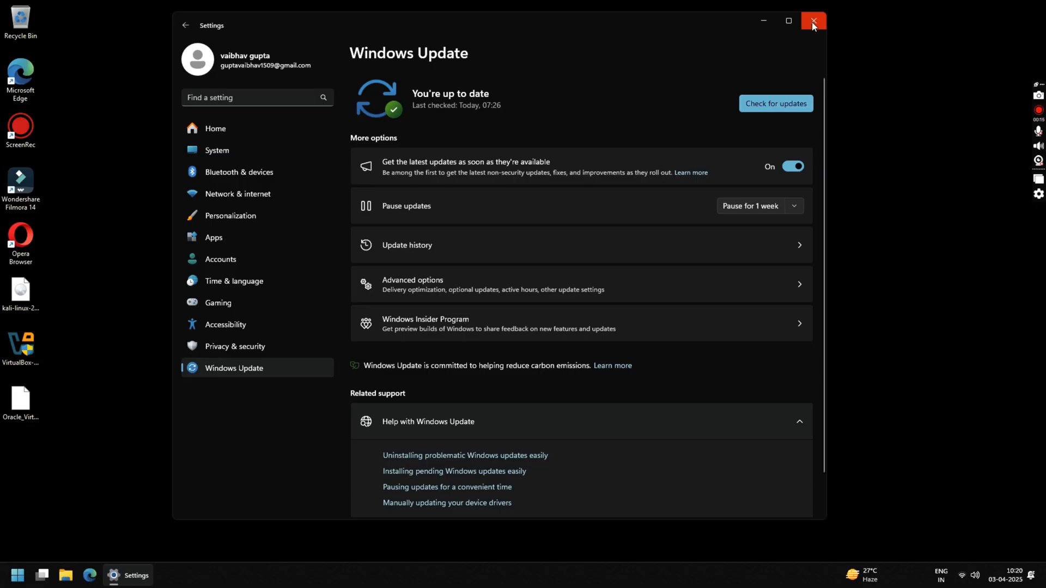
{"action": "left_click", "coordinate": [813, 21]}
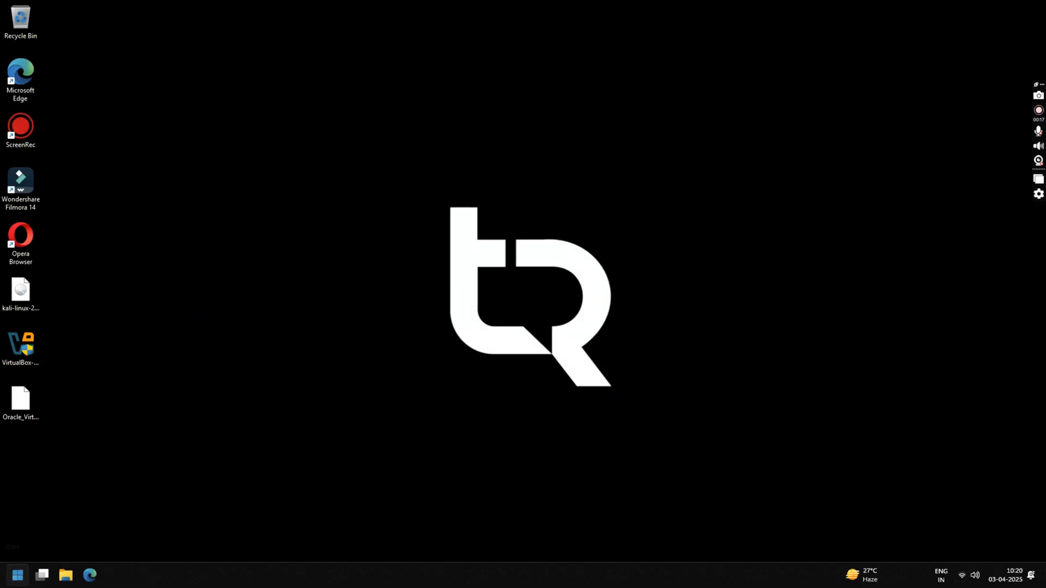
Enable the Virtual Machine Platform feature in Windows Features and close Control Panel
{"action": "type", "text": "control Panel"}
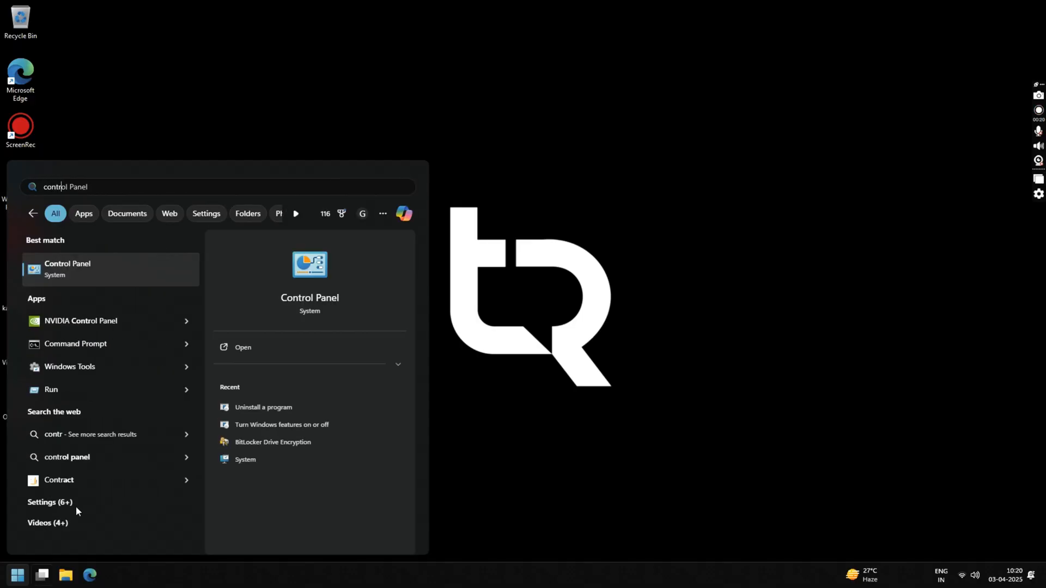
{"action": "left_click", "coordinate": [243, 347]}
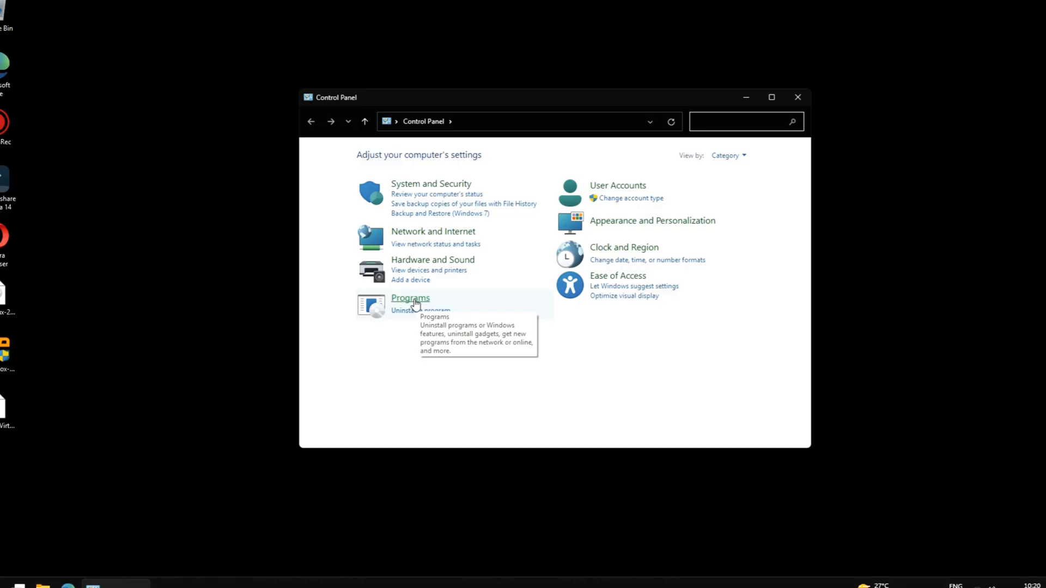
{"action": "left_click", "coordinate": [411, 298]}
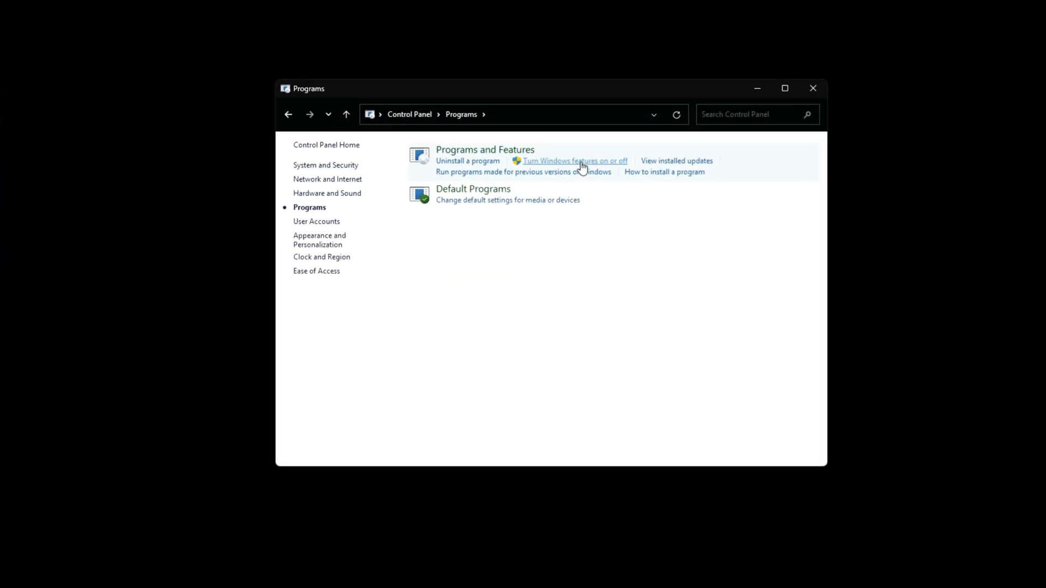
{"action": "left_click", "coordinate": [572, 161]}
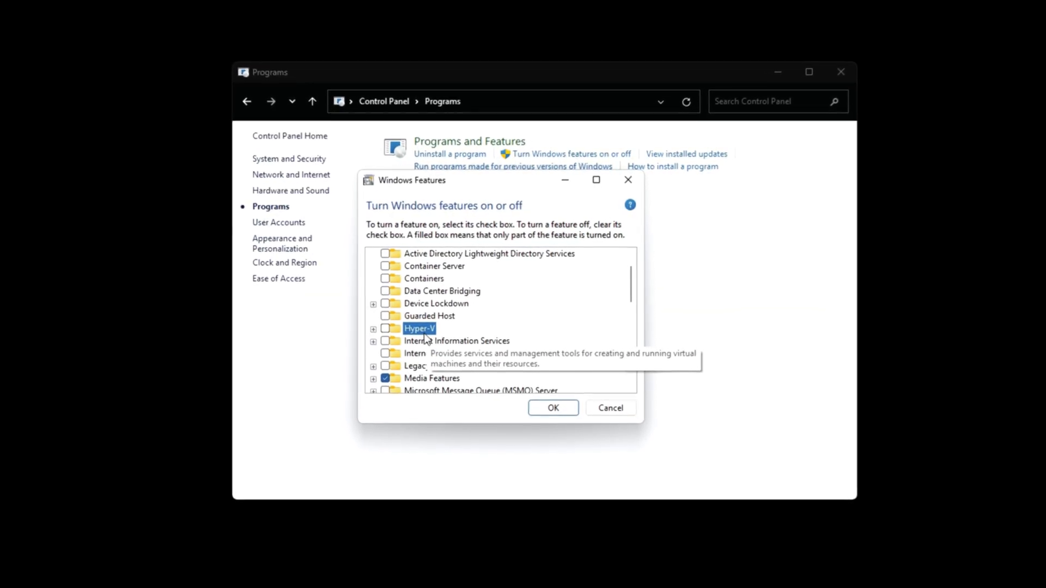
{"action": "scroll", "scroll_direction": "down", "scroll_amount": 3}
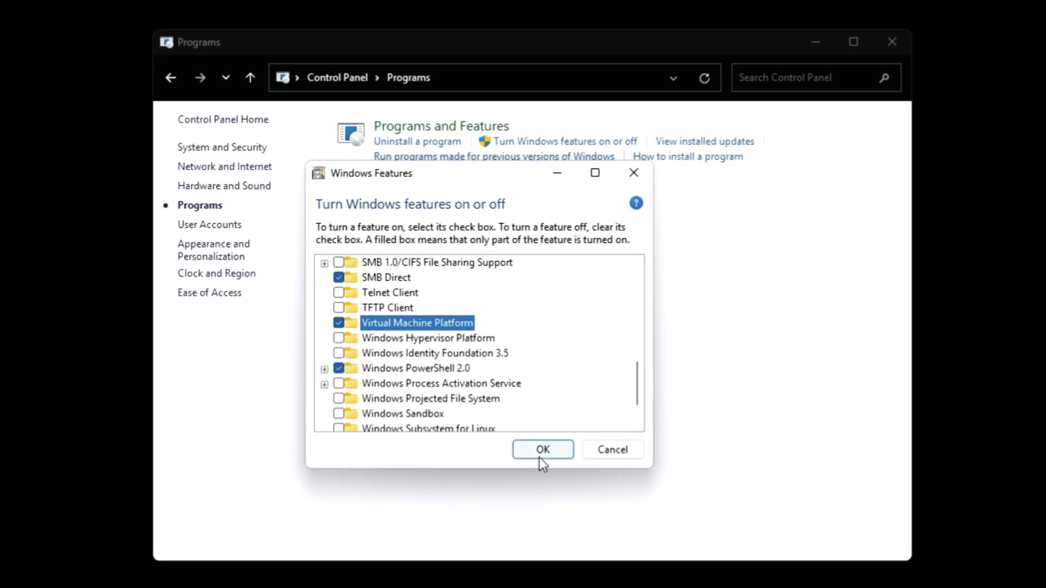
{"action": "left_click", "coordinate": [541, 449]}
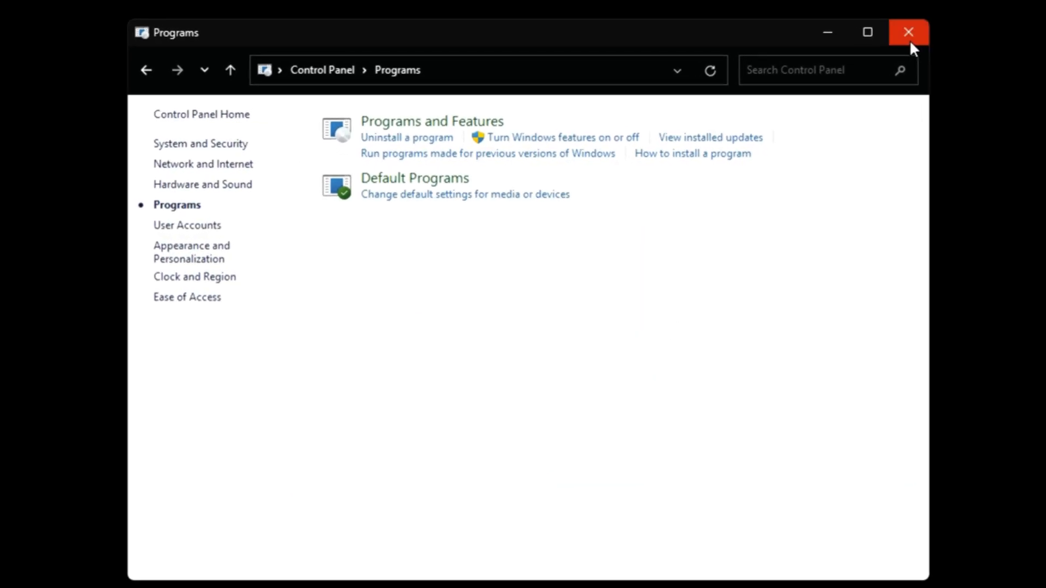
{"action": "left_click", "coordinate": [907, 32]}
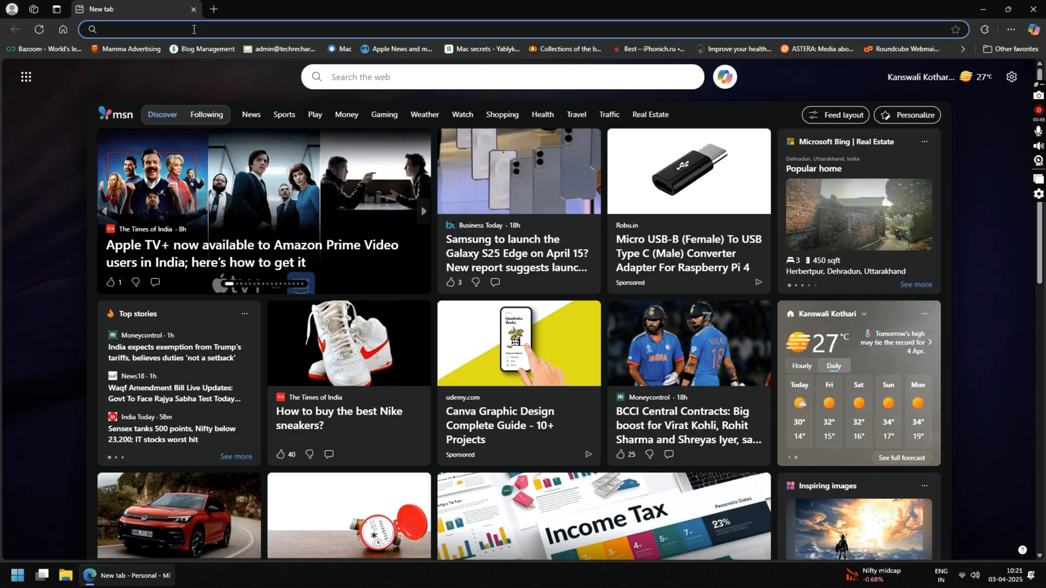
Search for virtualbox and download the VirtualBox 7.1.6 Windows hosts package from the downloads page
{"action": "type", "text": "virtualbox"}
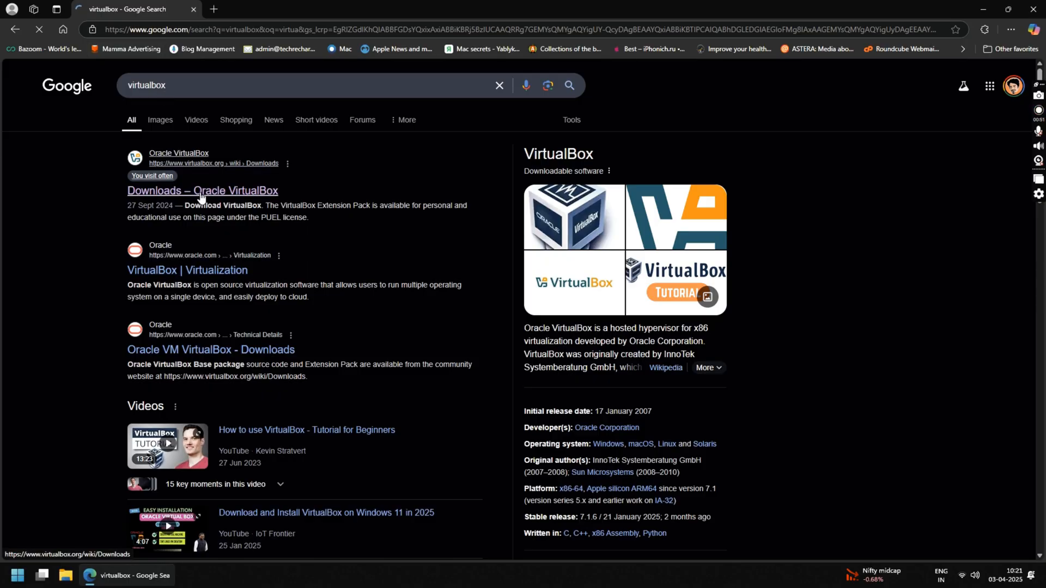
{"action": "left_click", "coordinate": [202, 191]}
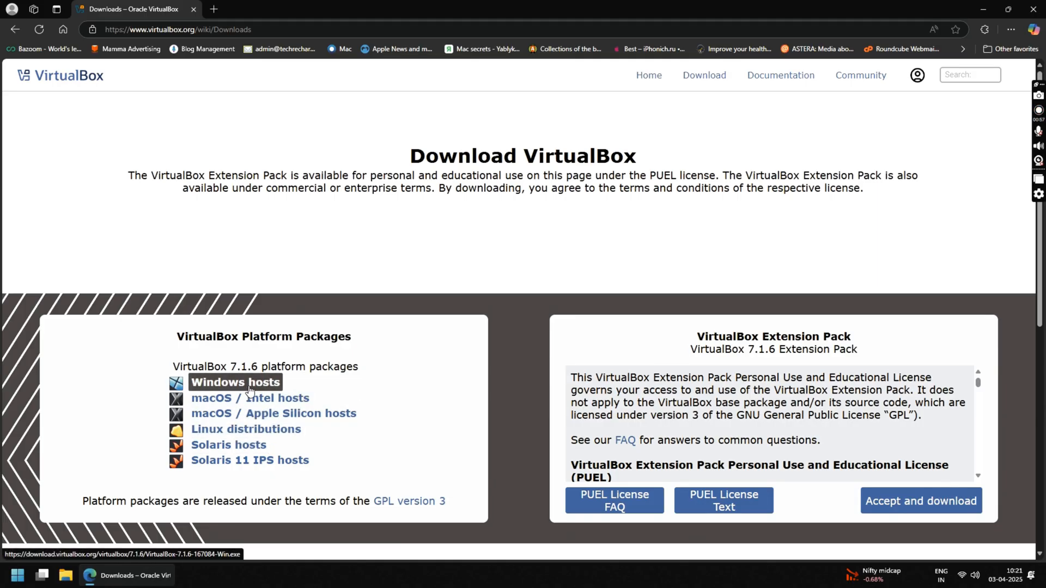
{"action": "left_click", "coordinate": [235, 381]}
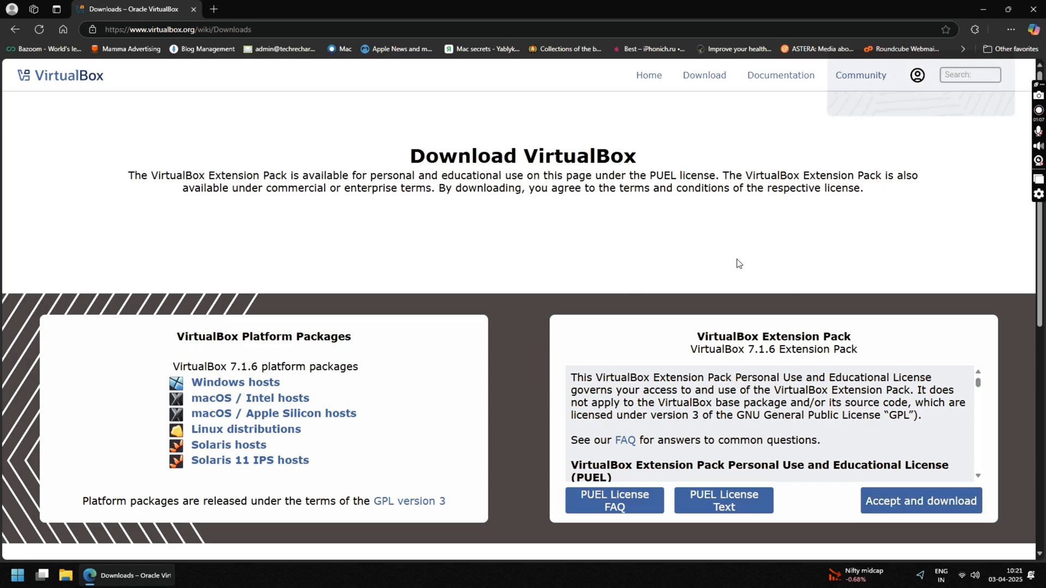
{"action": "left_click", "coordinate": [919, 500]}
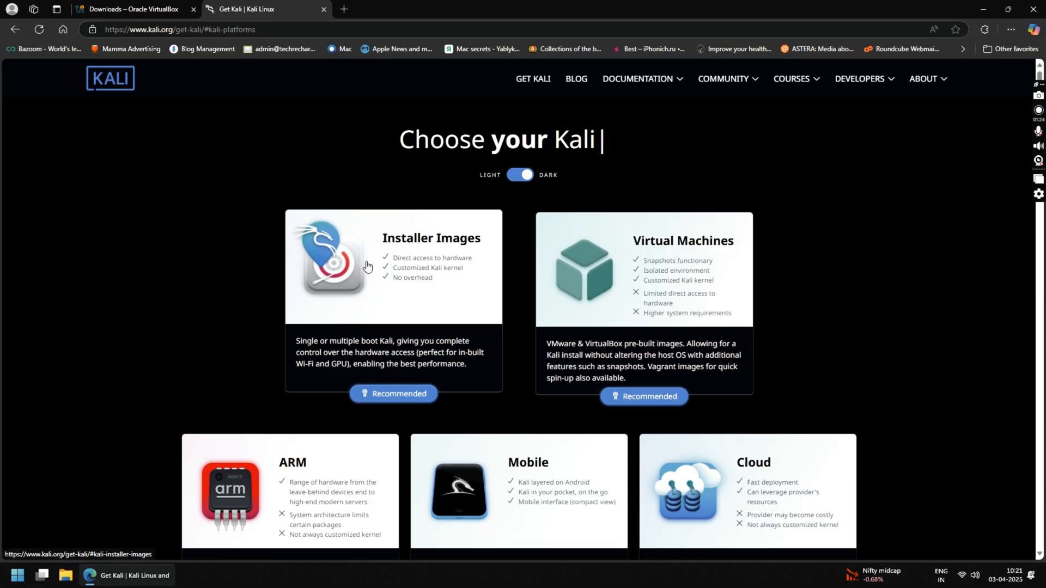
From Kali Installer Images, download and save the recommended 2025.1a x86_64 installer ISO
{"action": "left_click", "coordinate": [394, 267]}
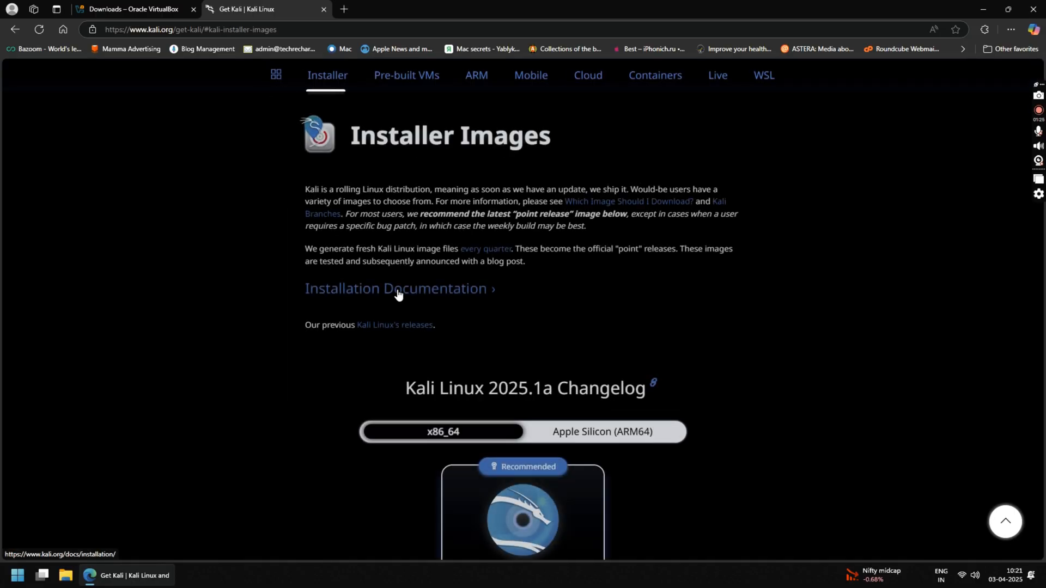
{"action": "scroll", "scroll_direction": "down", "scroll_amount": 3}
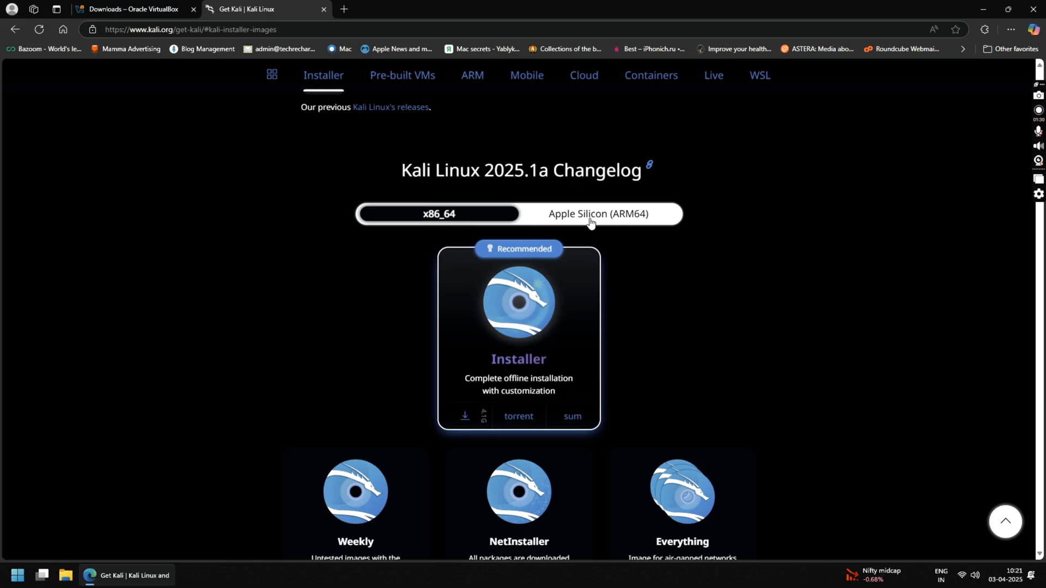
{"action": "left_click", "coordinate": [597, 213]}
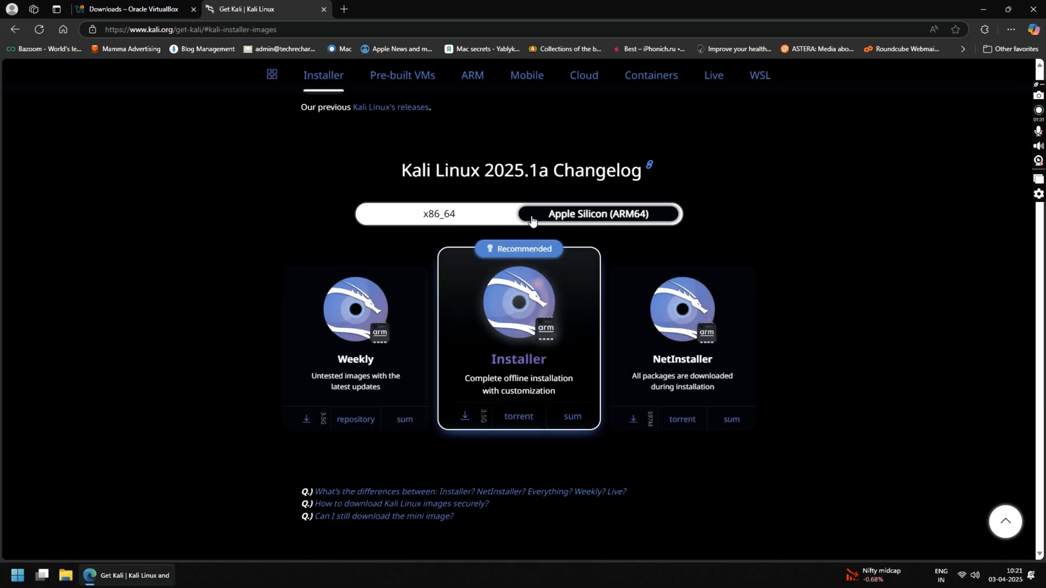
{"action": "left_click", "coordinate": [438, 214]}
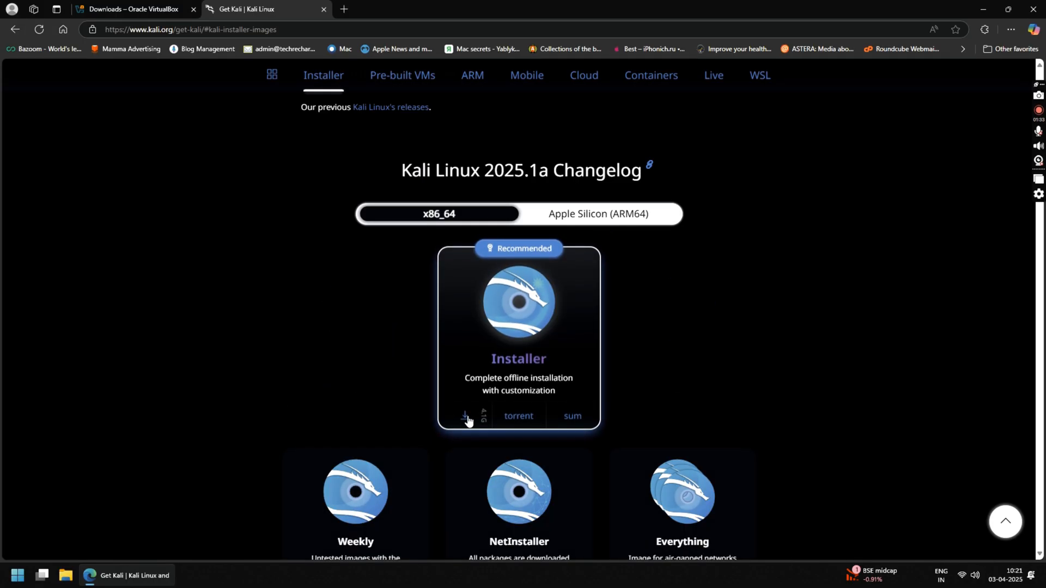
{"action": "left_click", "coordinate": [465, 415]}
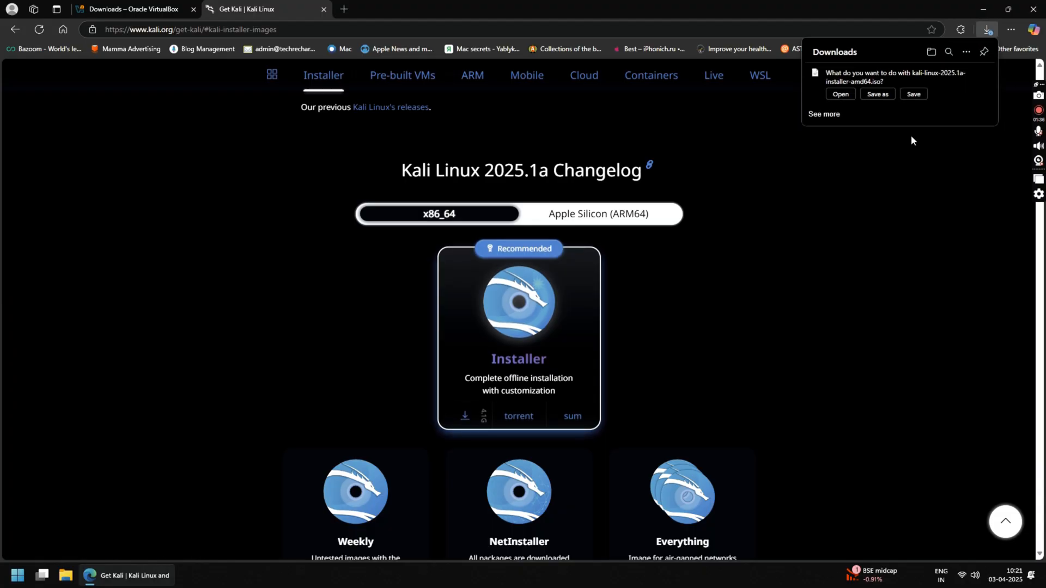
{"action": "left_click", "coordinate": [981, 75]}
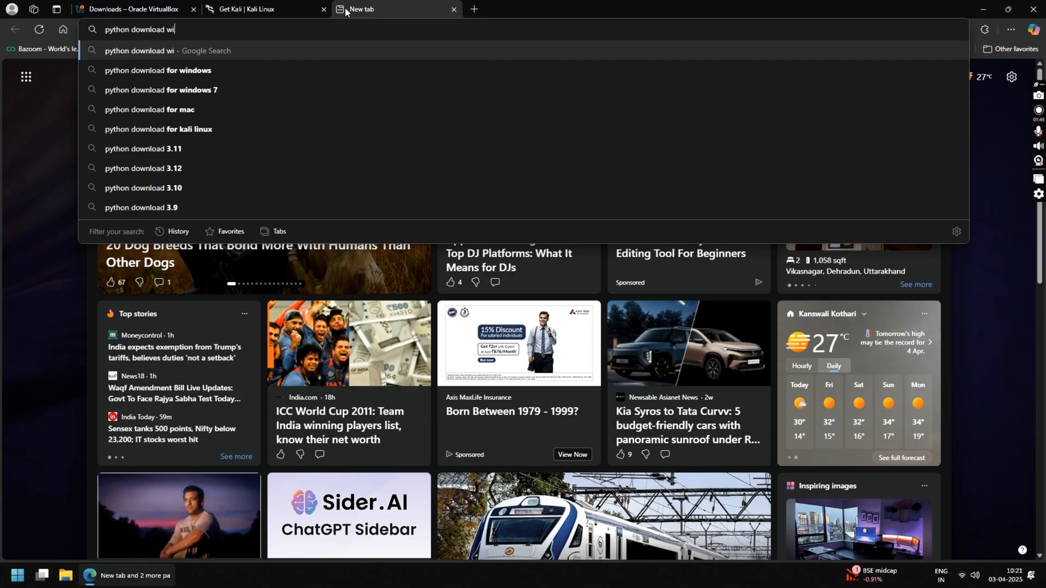
Open the Python.org downloads page and Microsoft's latest Visual C++ Redistributable downloads article
{"action": "key", "text": "Enter"}
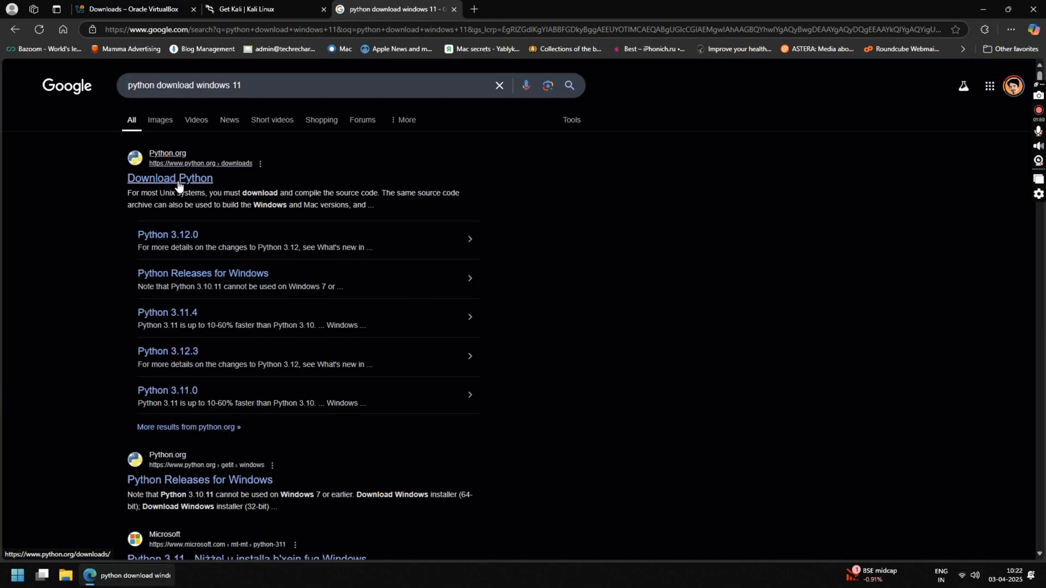
{"action": "left_click", "coordinate": [170, 177]}
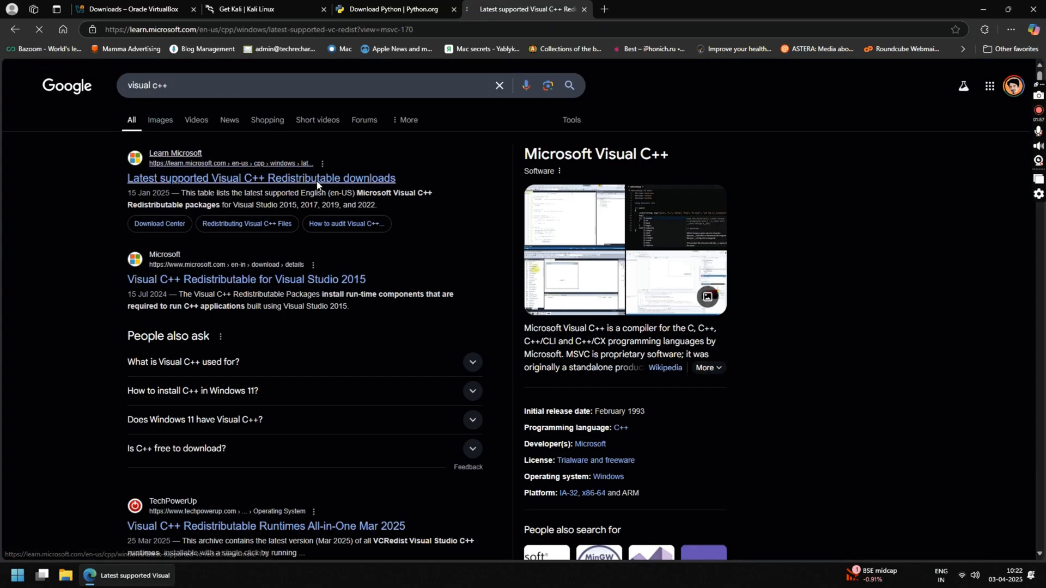
{"action": "left_click", "coordinate": [260, 177]}
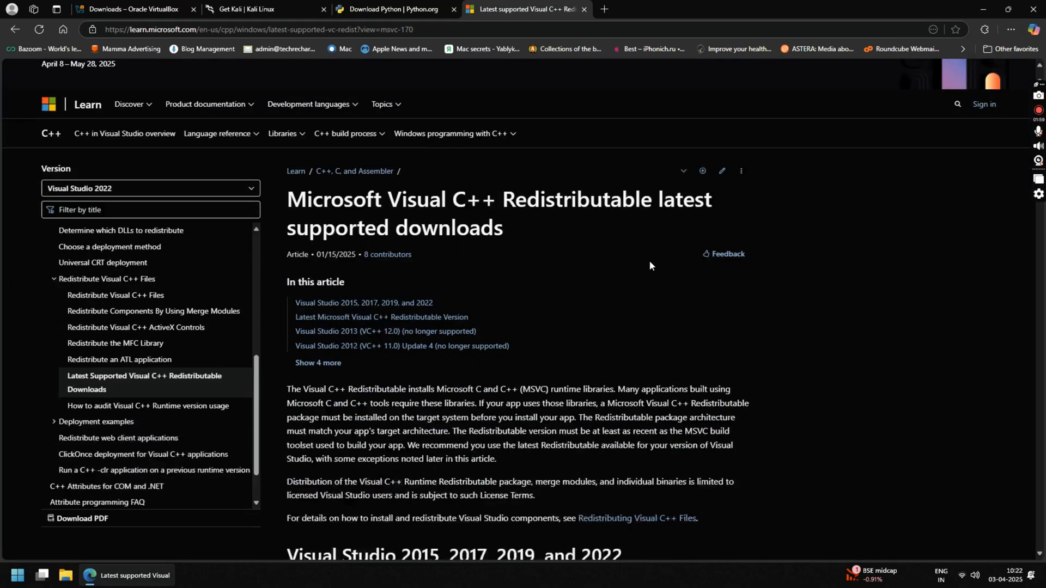
{"action": "scroll", "scroll_direction": "down", "scroll_amount": 3}
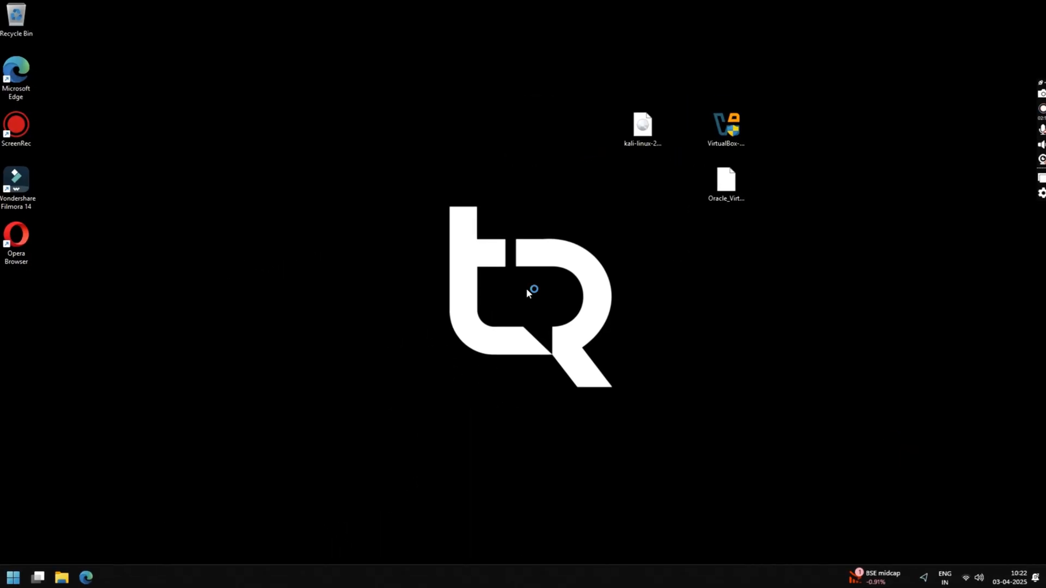
Run the VirtualBox 7.1.6 installer with default features, accepting the network and Python dependency warnings, through Finish
{"action": "double_click", "coordinate": [726, 126]}
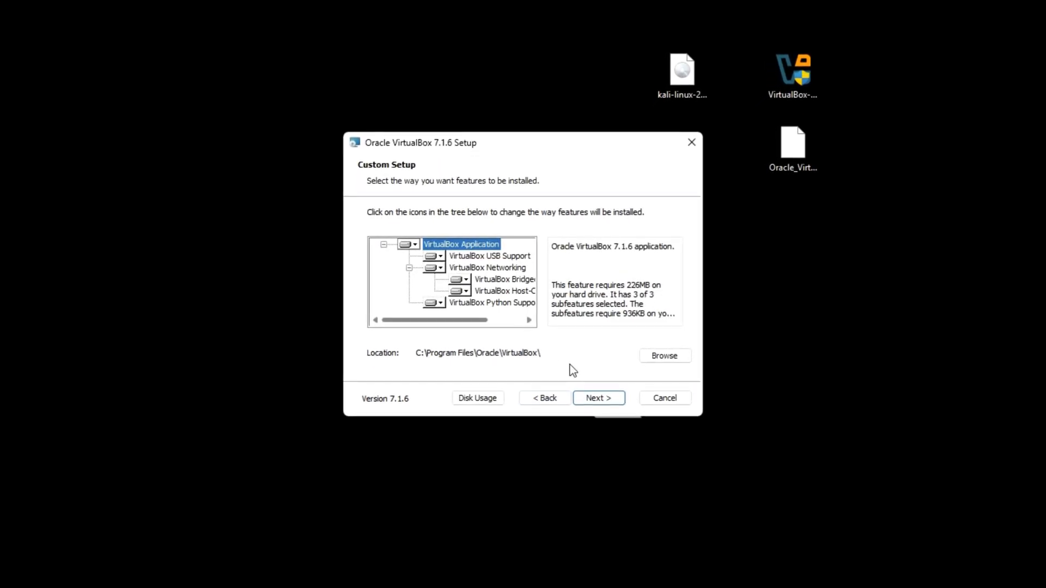
{"action": "left_click", "coordinate": [598, 398]}
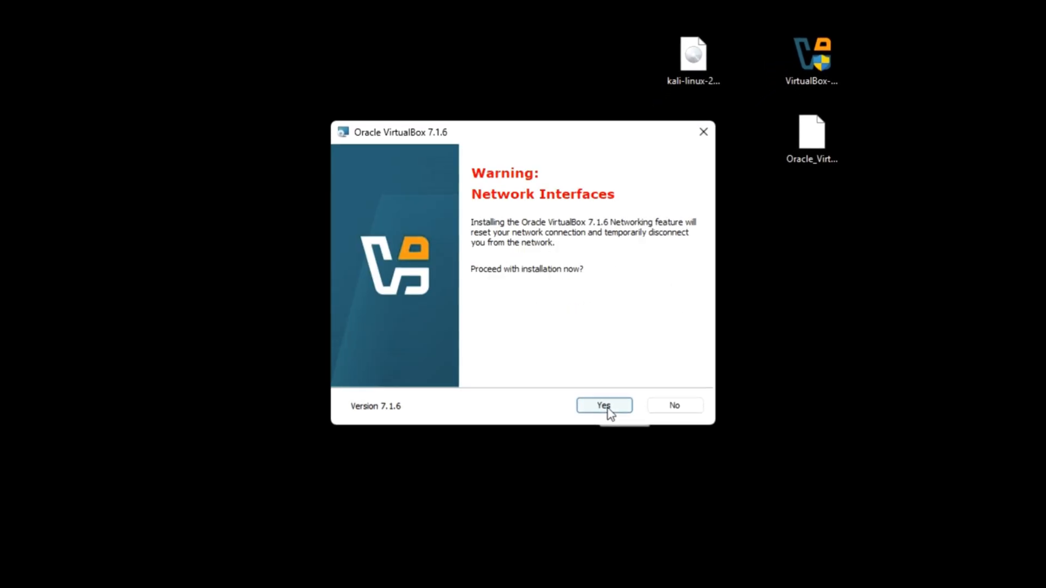
{"action": "left_click", "coordinate": [602, 406]}
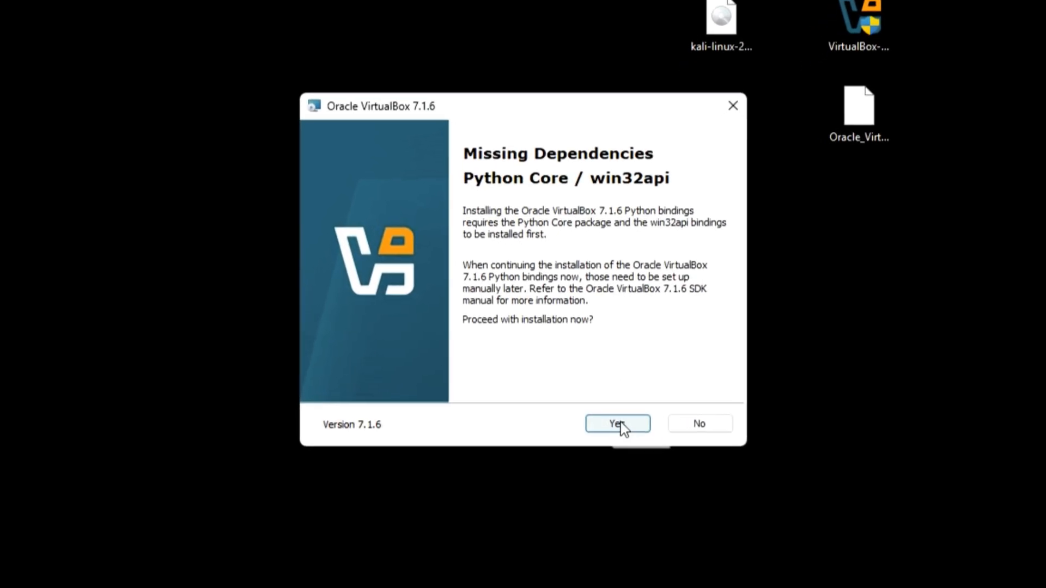
{"action": "left_click", "coordinate": [616, 422]}
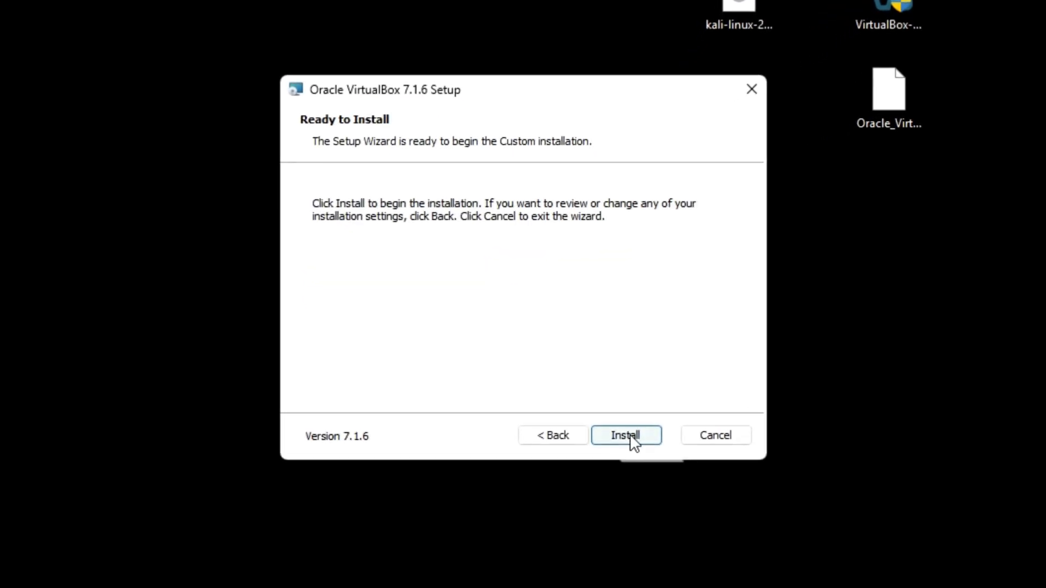
{"action": "left_click", "coordinate": [626, 435]}
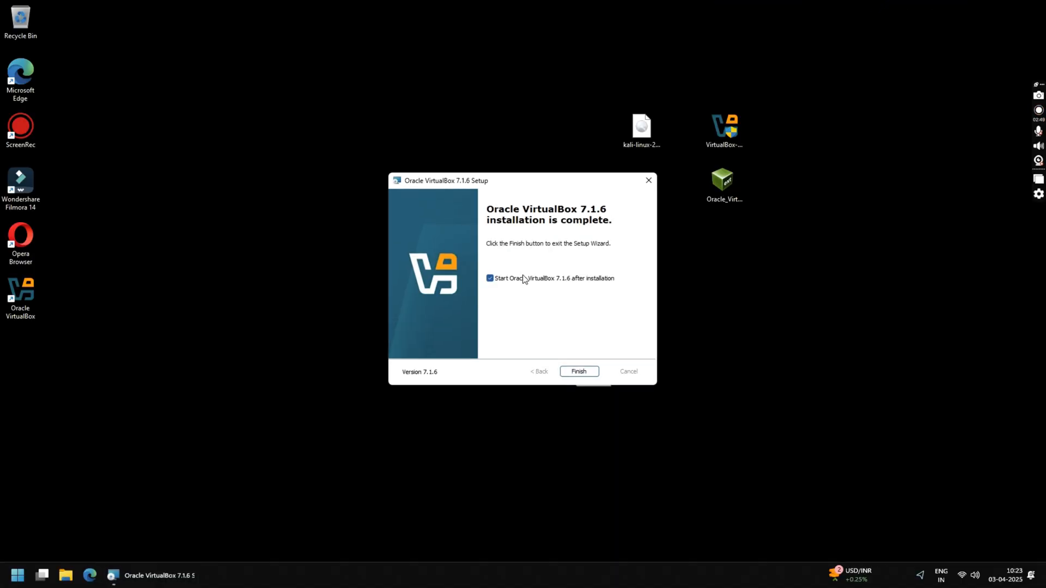
{"action": "left_click", "coordinate": [577, 371]}
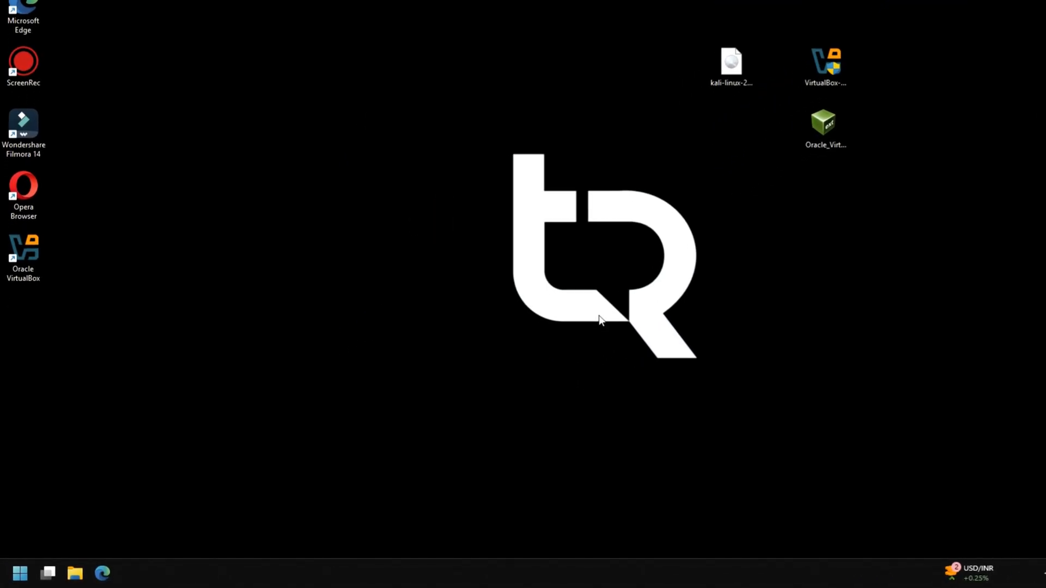
Launch Oracle VirtualBox Manager from its desktop shortcut
{"action": "left_click", "coordinate": [19, 572]}
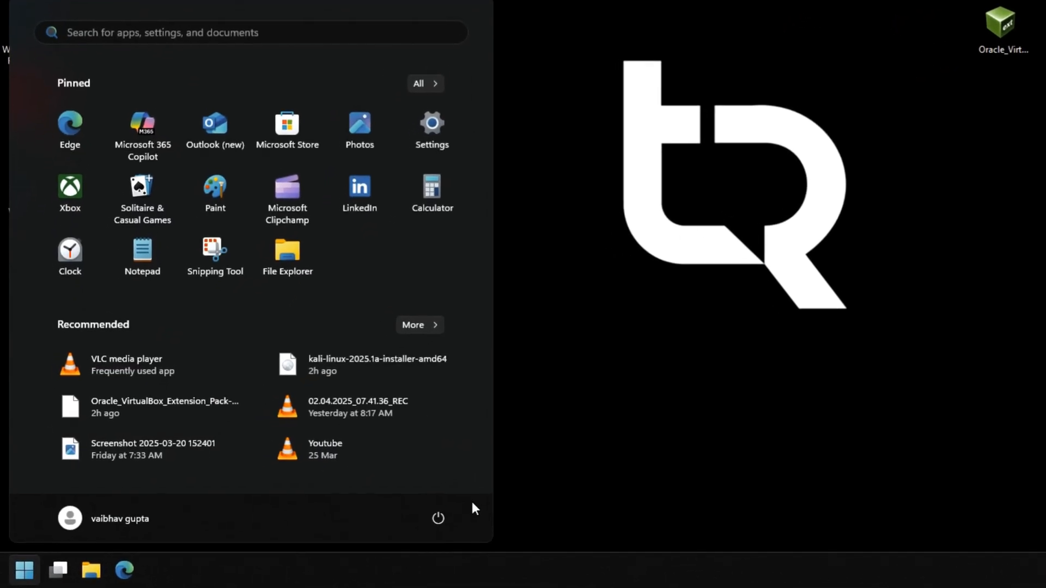
{"action": "left_click", "coordinate": [438, 519]}
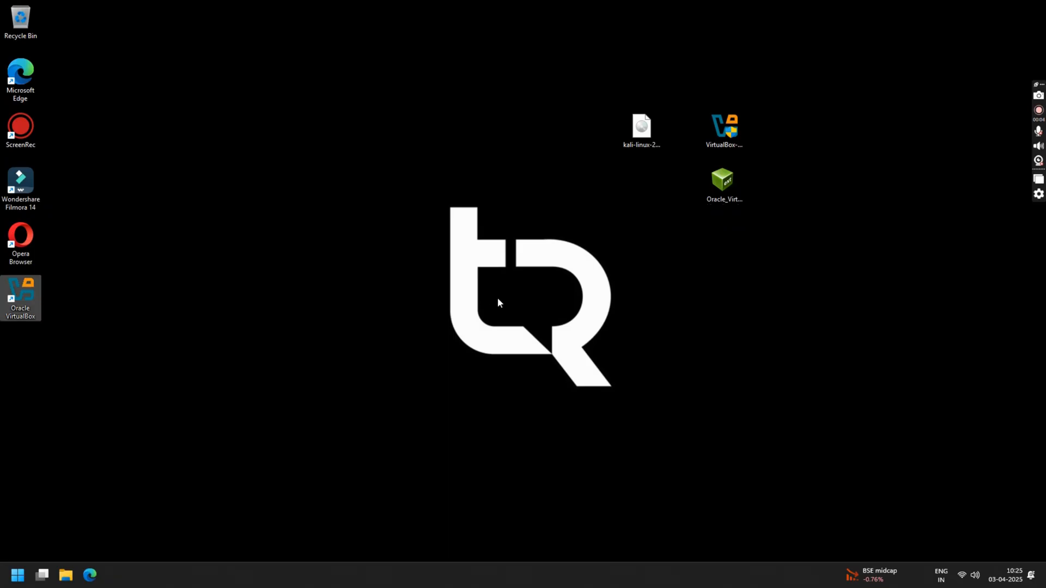
{"action": "double_click", "coordinate": [20, 298]}
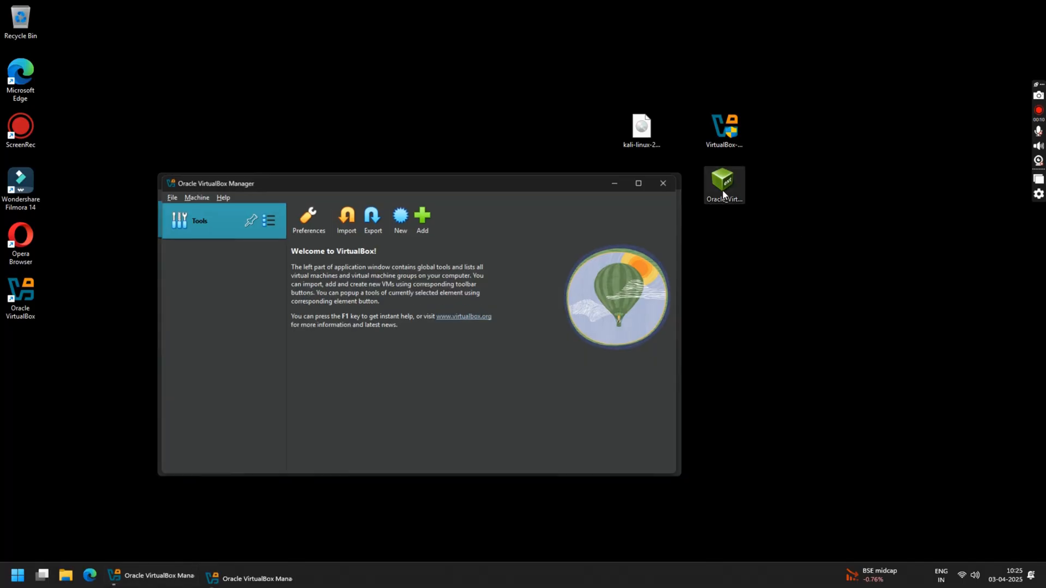
Reinstall Extension Pack 7.1.6 from the desktop file, agree to its license, and relaunch VirtualBox Manager
{"action": "double_click", "coordinate": [723, 183]}
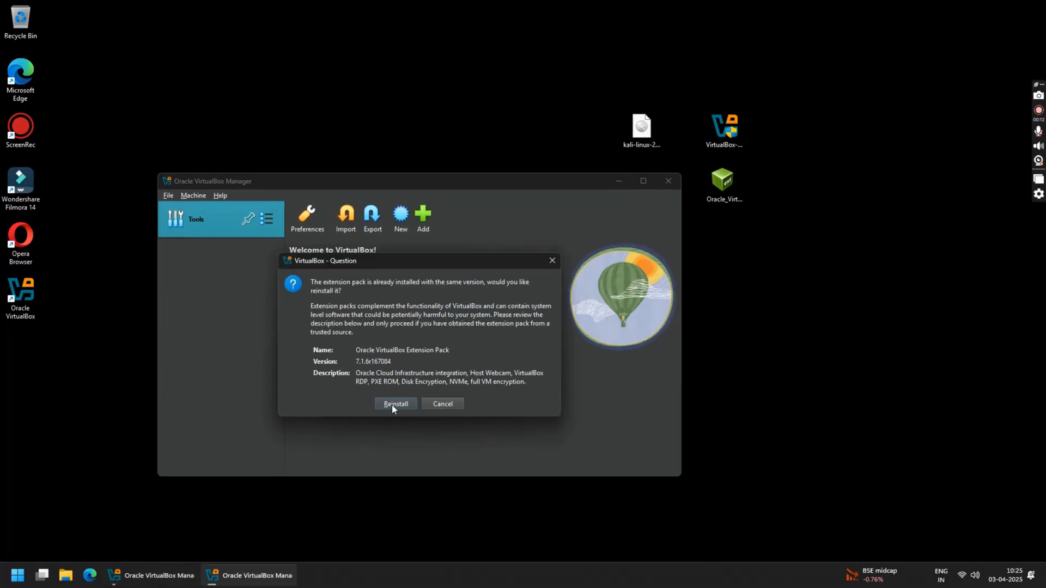
{"action": "left_click", "coordinate": [394, 403]}
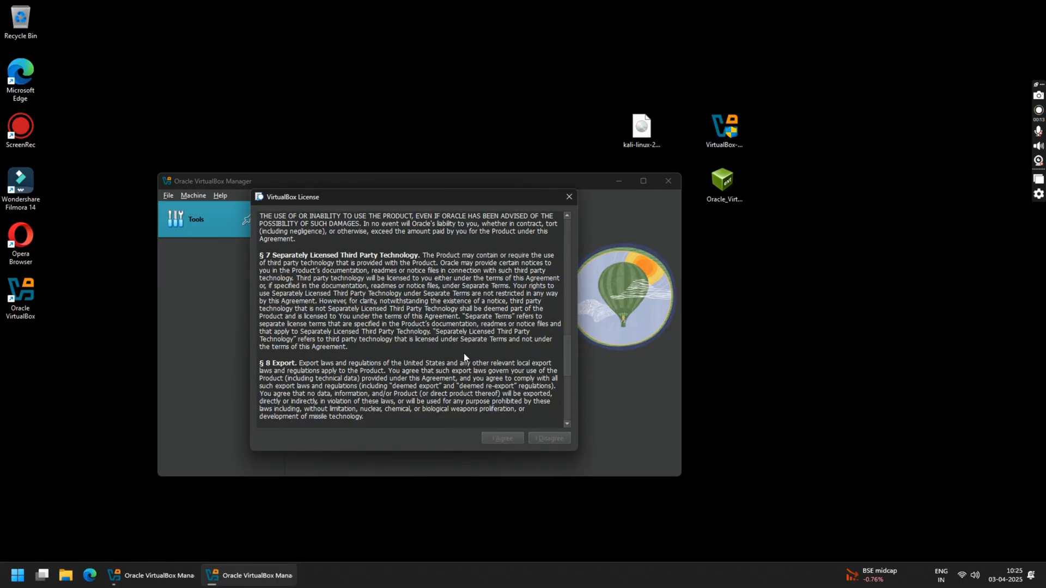
{"action": "left_click", "coordinate": [501, 438]}
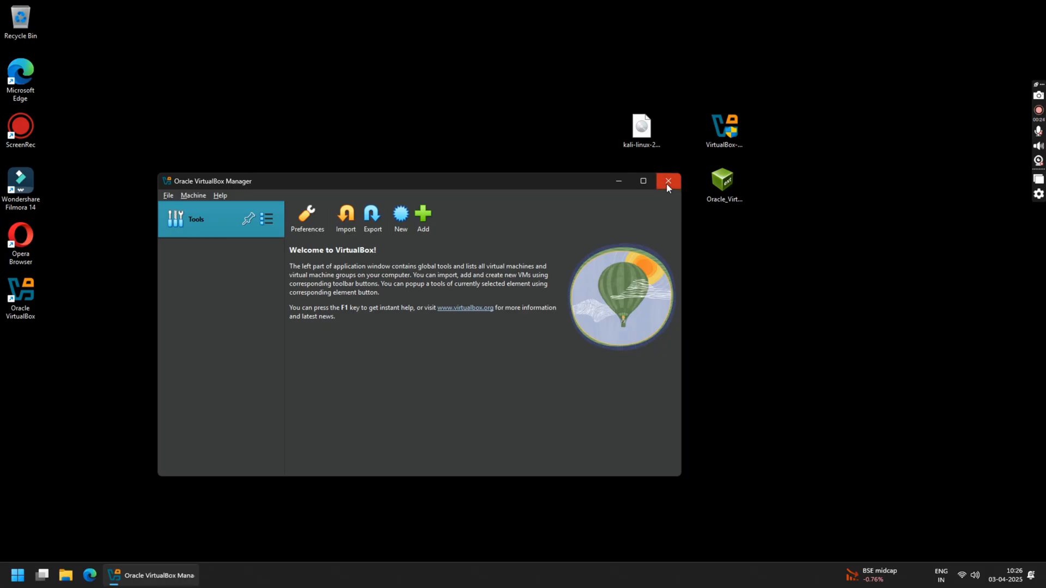
{"action": "left_click", "coordinate": [667, 181]}
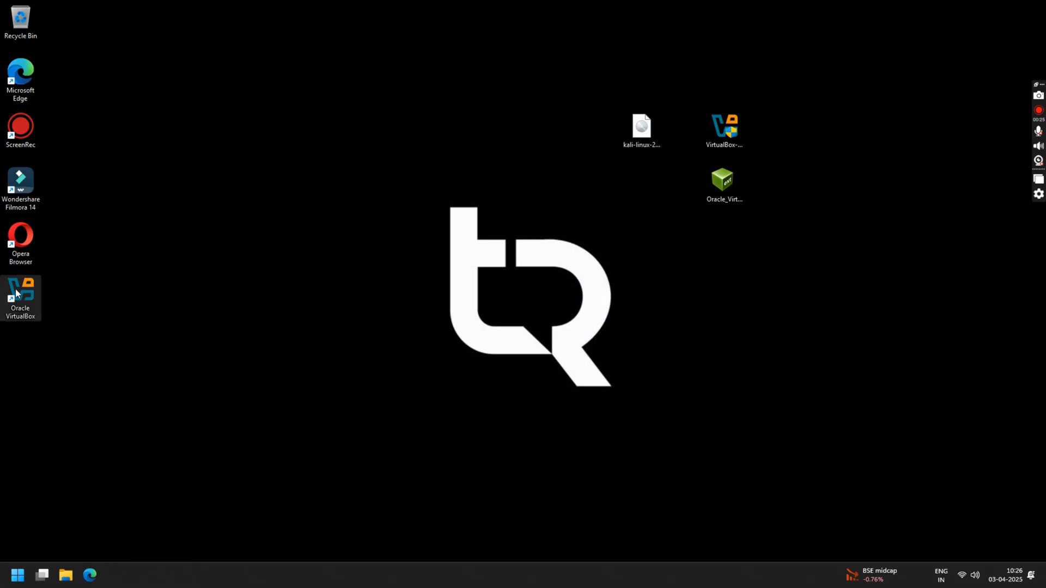
{"action": "double_click", "coordinate": [19, 298]}
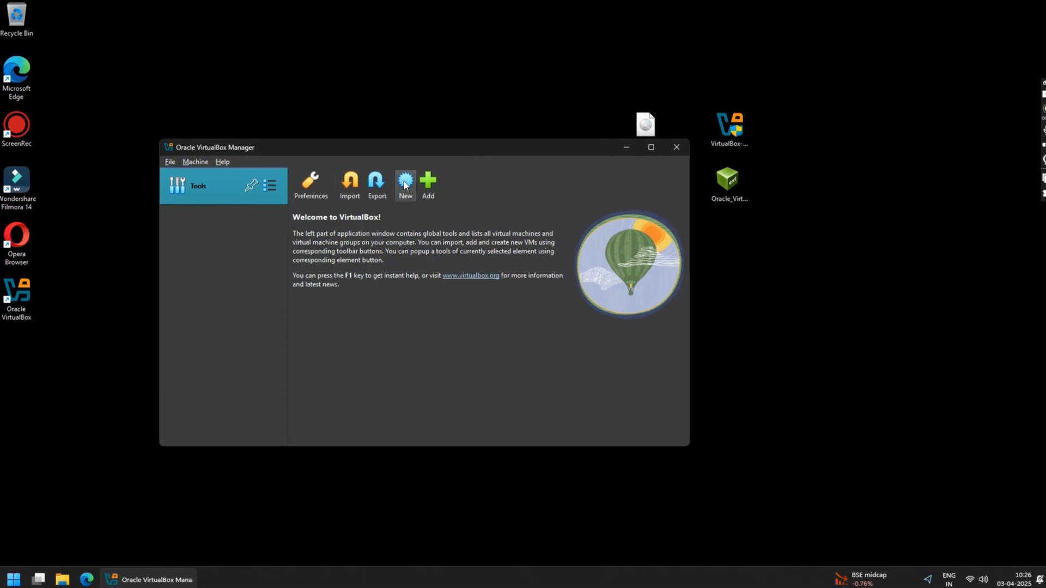
Create a new VM named 'Kali Linux' and attach the kali-linux-2025.1a-installer-amd64 ISO from the Desktop
{"action": "left_click", "coordinate": [405, 185]}
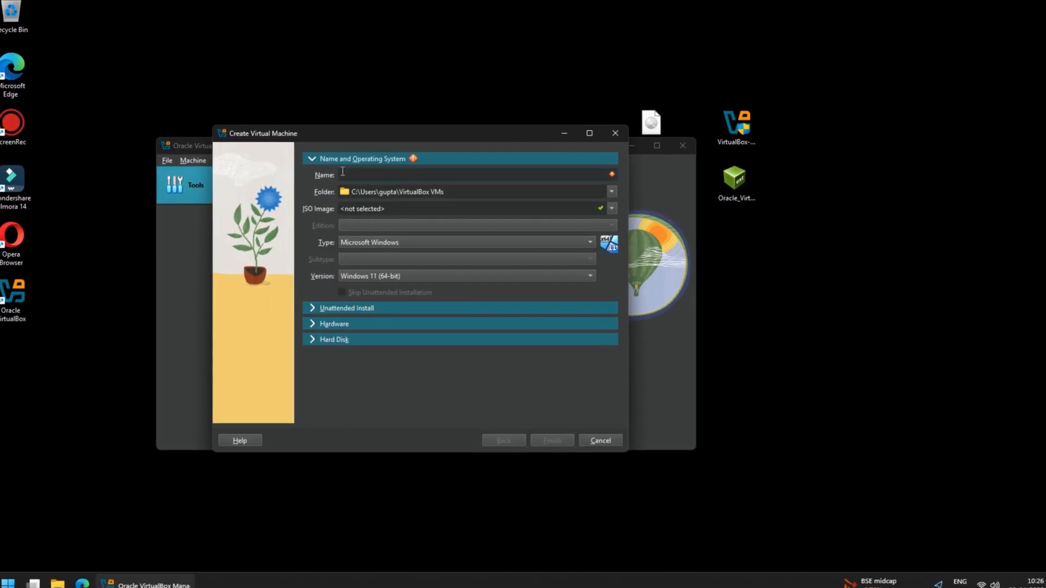
{"action": "mouse_move", "coordinate": [380, 174]}
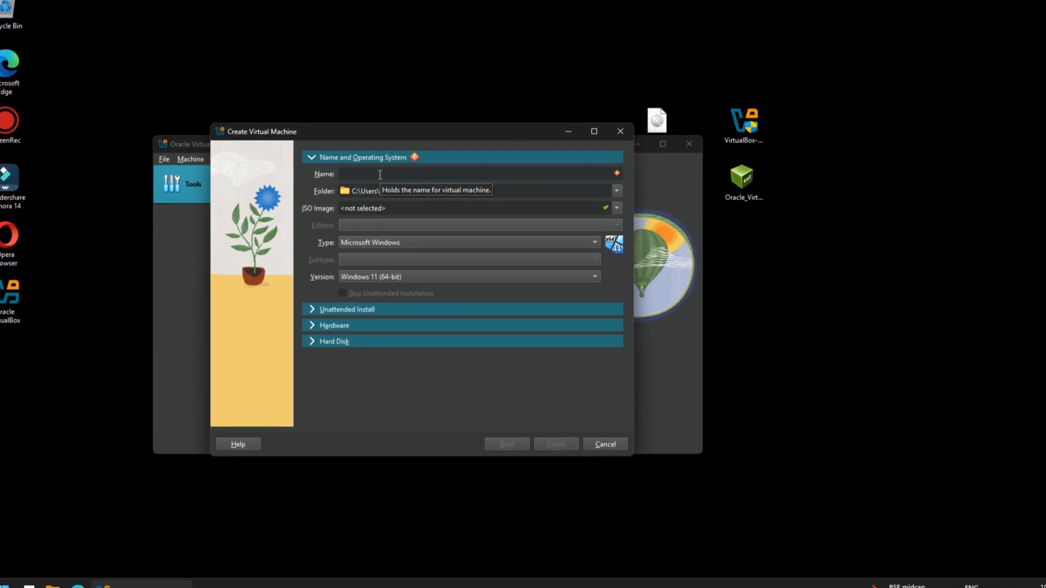
{"action": "type", "text": "Kali Linux"}
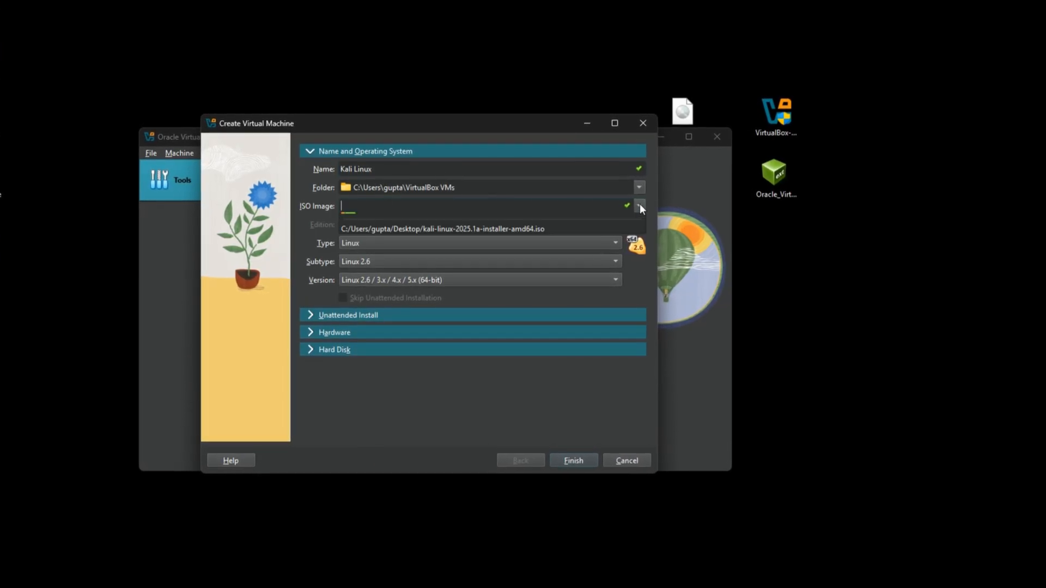
{"action": "left_click", "coordinate": [639, 206]}
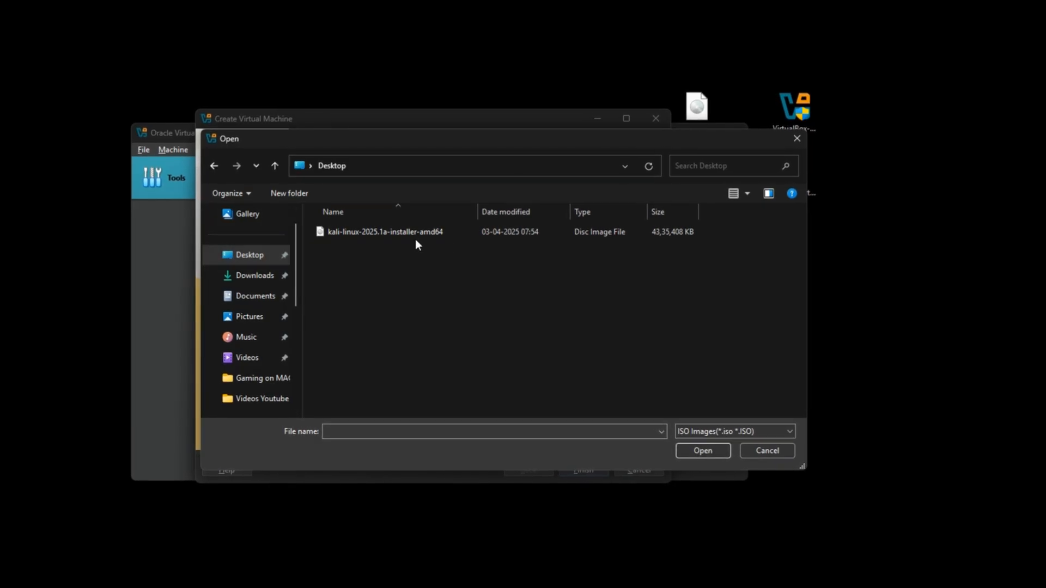
{"action": "left_click", "coordinate": [385, 231]}
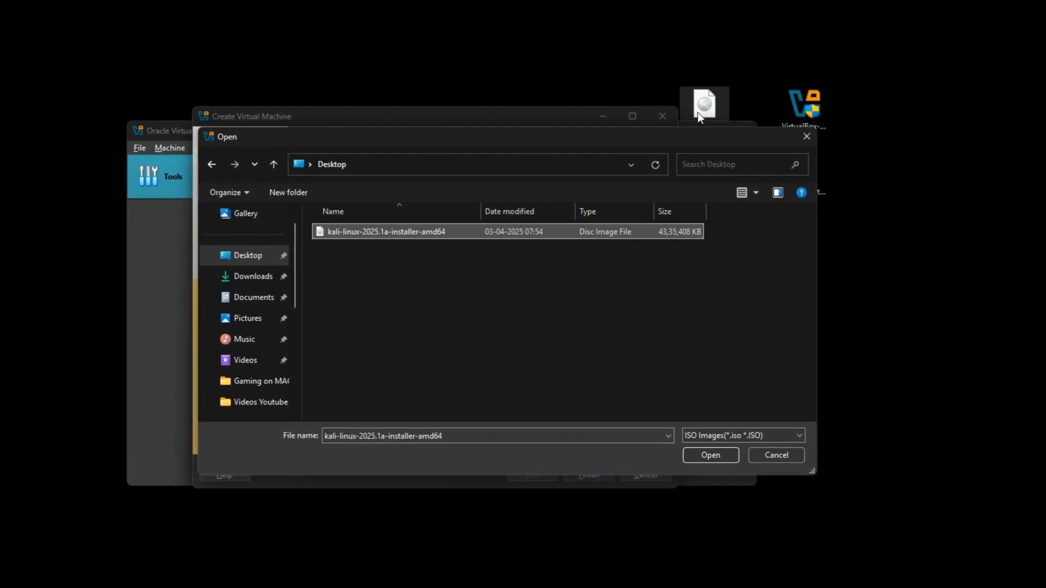
{"action": "left_click", "coordinate": [709, 455]}
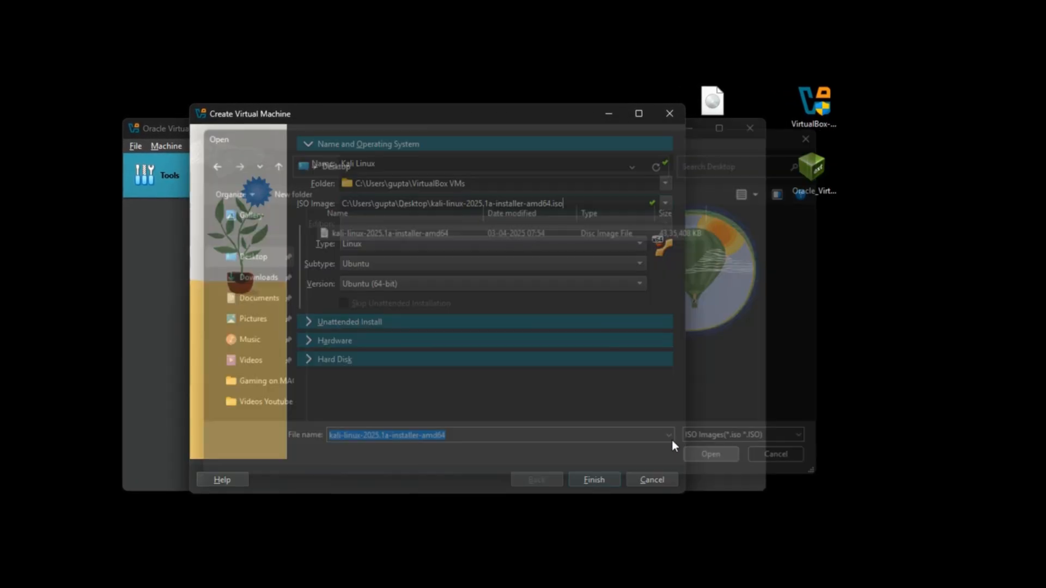
{"action": "left_click", "coordinate": [709, 454]}
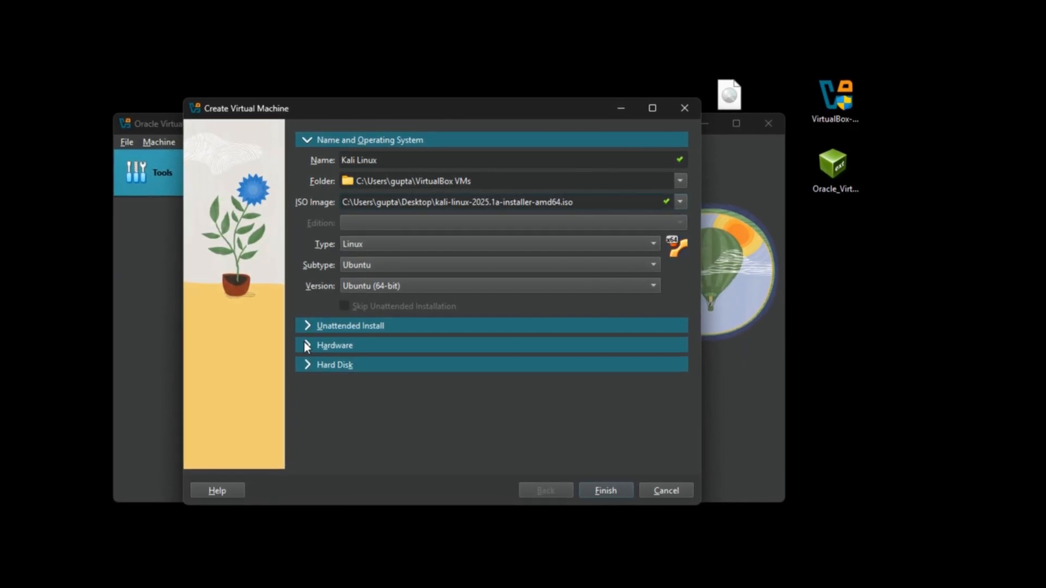
Set Base Memory to 9738 MB and Processors to 4 under Hardware, then finish creating the machine
{"action": "left_click", "coordinate": [334, 345]}
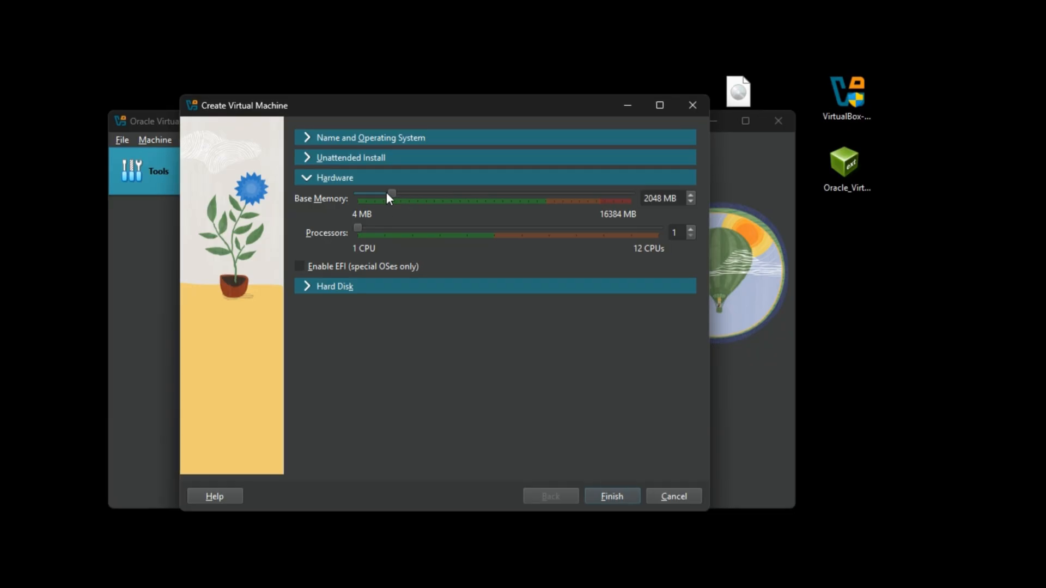
{"action": "left_click_drag", "start_coordinate": [390, 194], "coordinate": [482, 193]}
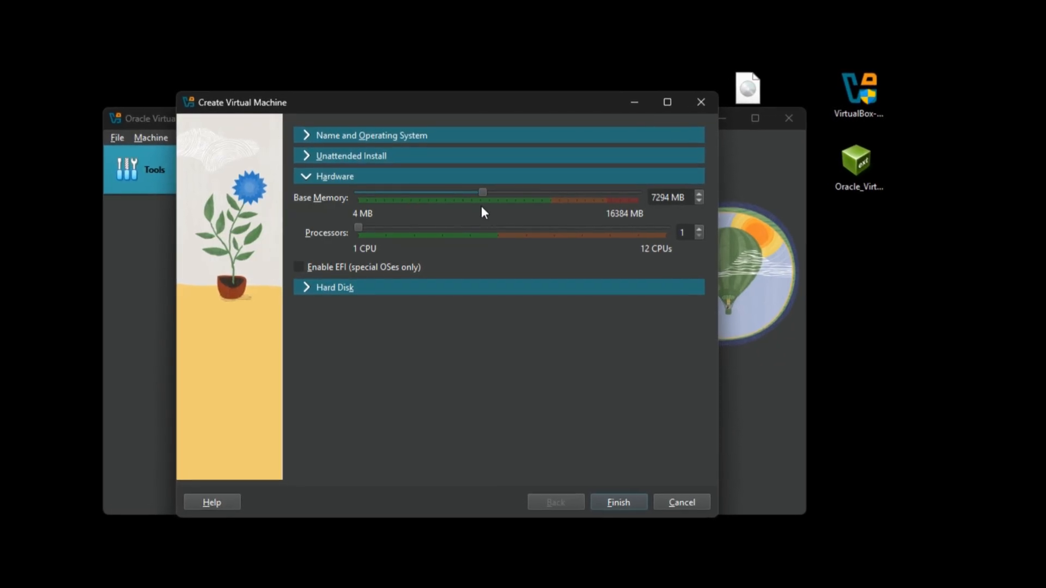
{"action": "left_click_drag", "start_coordinate": [483, 192], "coordinate": [529, 192]}
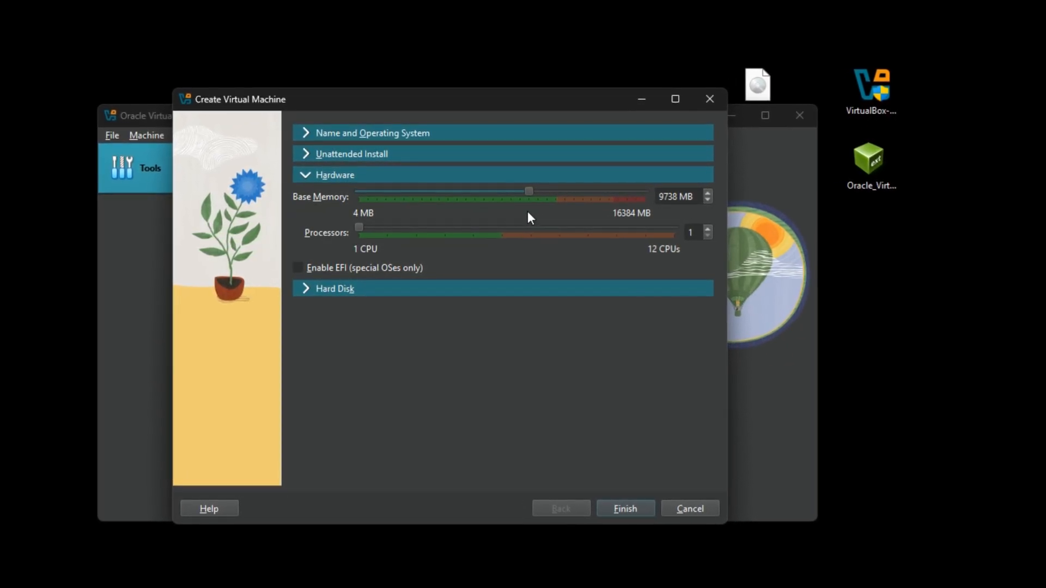
{"action": "left_click_drag", "start_coordinate": [359, 227], "coordinate": [418, 227]}
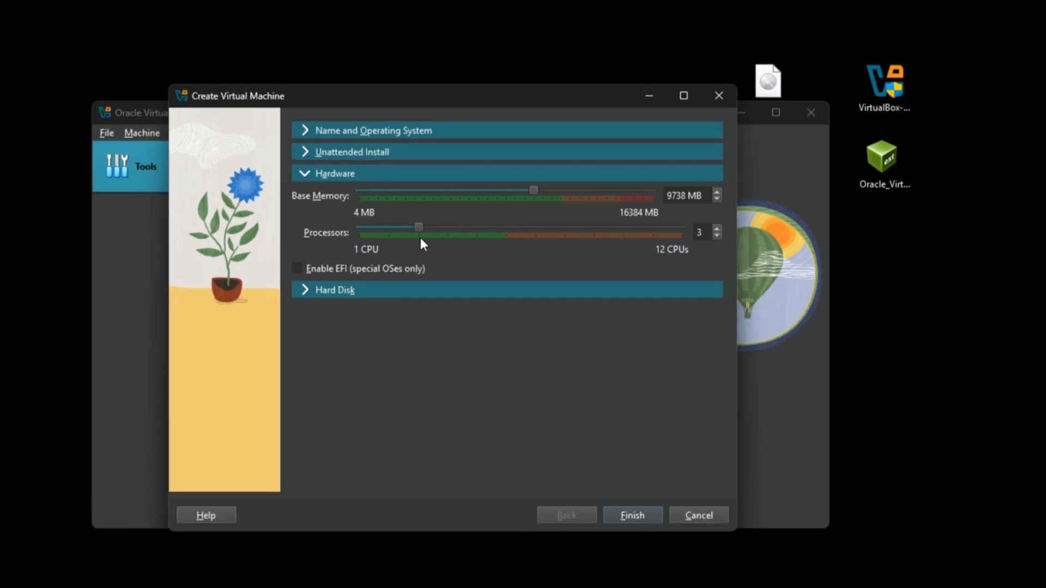
{"action": "left_click_drag", "start_coordinate": [419, 227], "coordinate": [450, 226]}
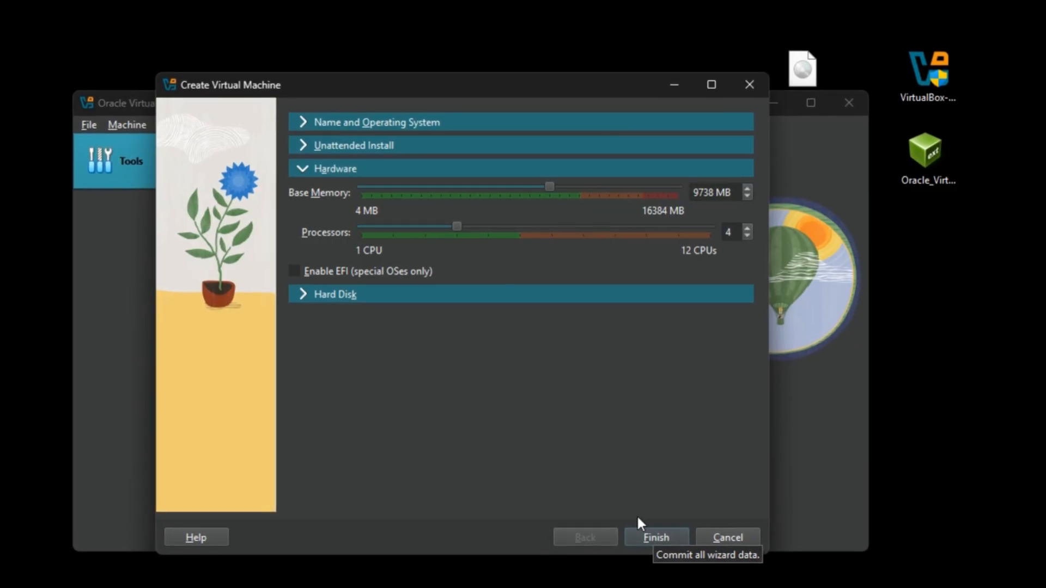
{"action": "left_click", "coordinate": [654, 537]}
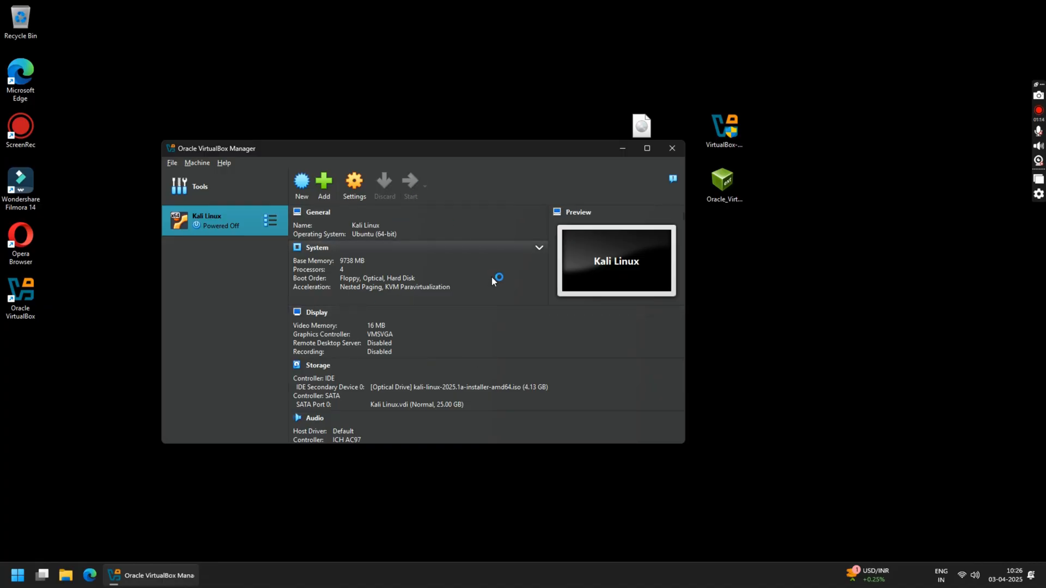
Start the Kali Linux VM and boot into the graphical installer
{"action": "left_click", "coordinate": [411, 183]}
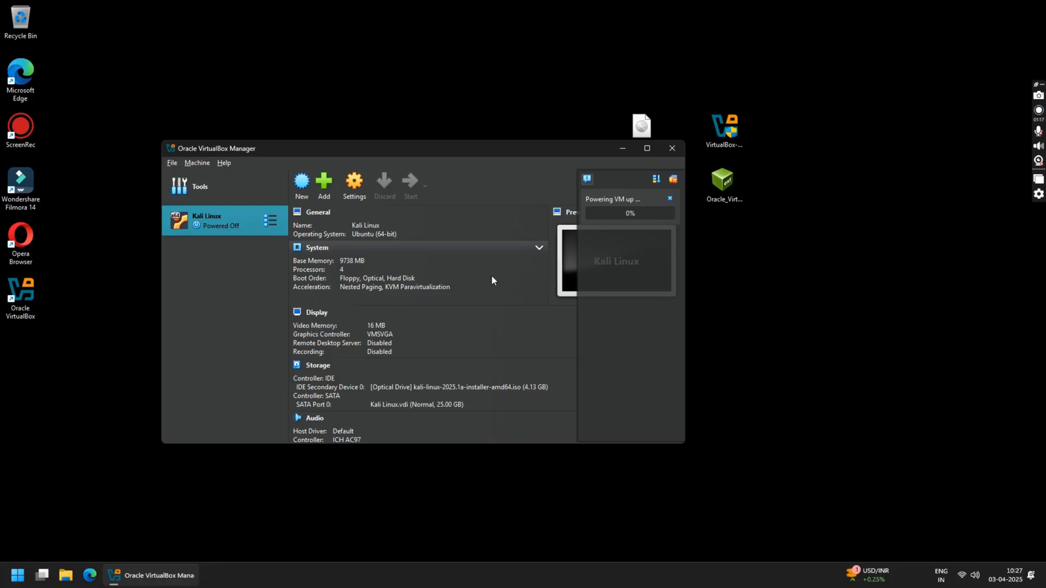
{"action": "left_click", "coordinate": [409, 183]}
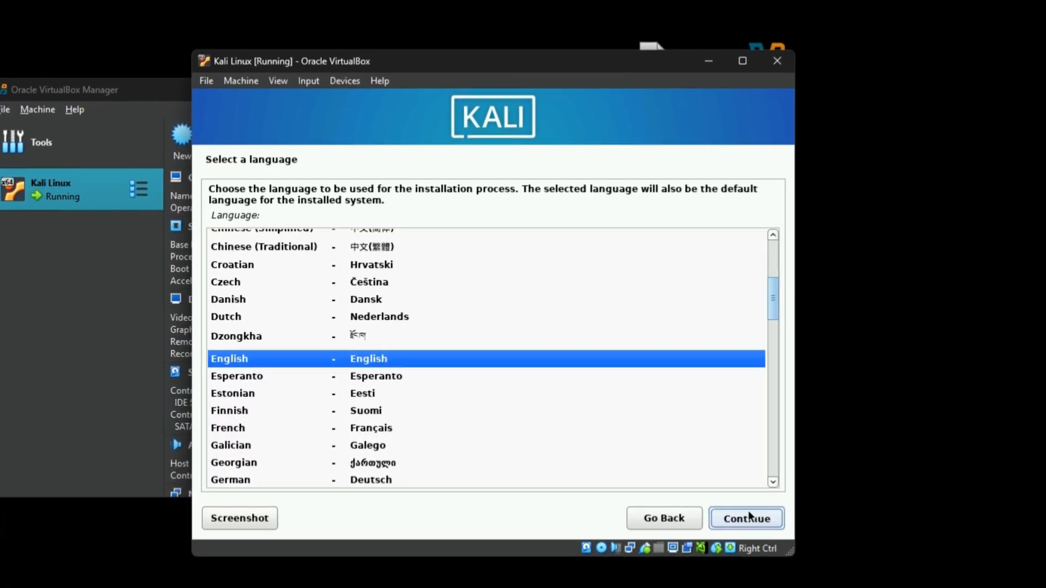
Continue with English as language and India as location in the Kali installer
{"action": "left_click", "coordinate": [745, 519]}
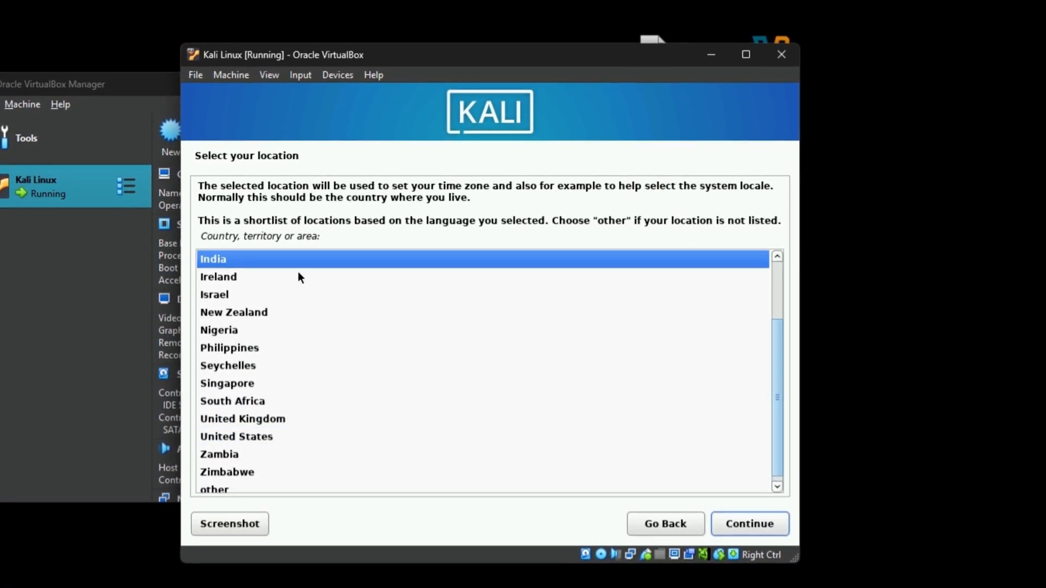
{"action": "left_click", "coordinate": [748, 524]}
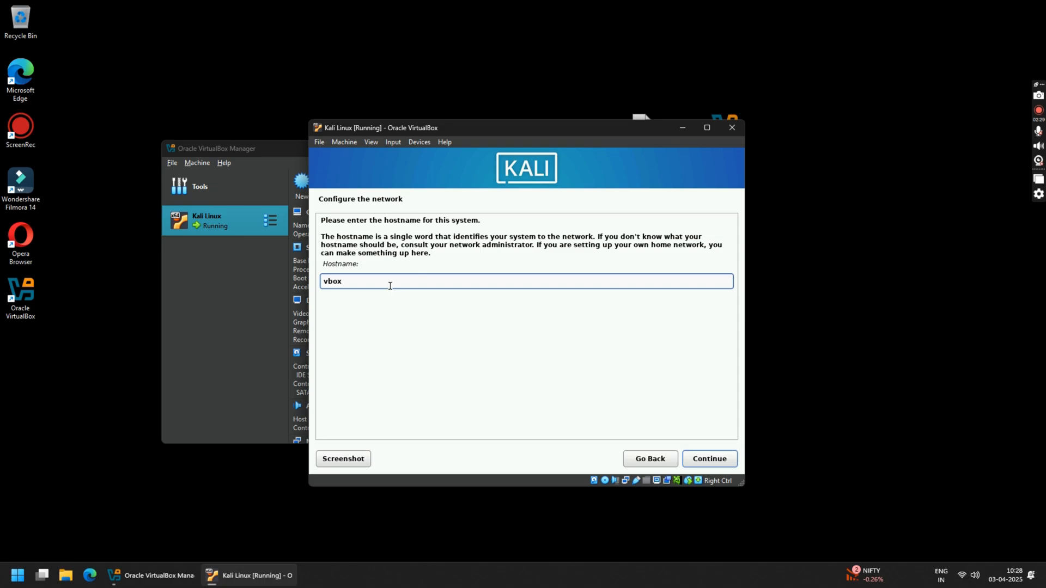
Set the hostname to kali and leave the domain name blank
{"action": "type", "text": "kali"}
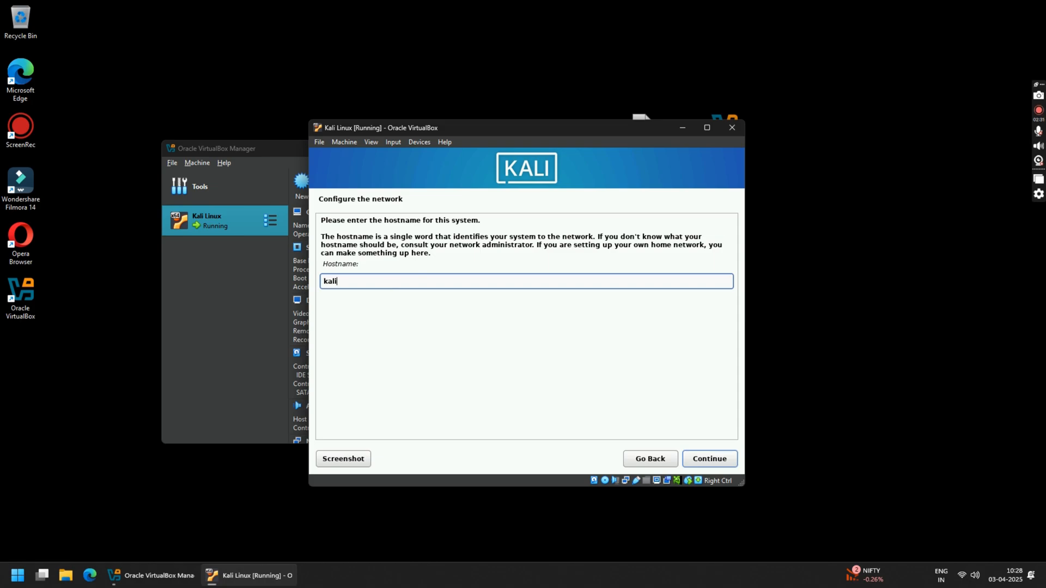
{"action": "left_click", "coordinate": [709, 459]}
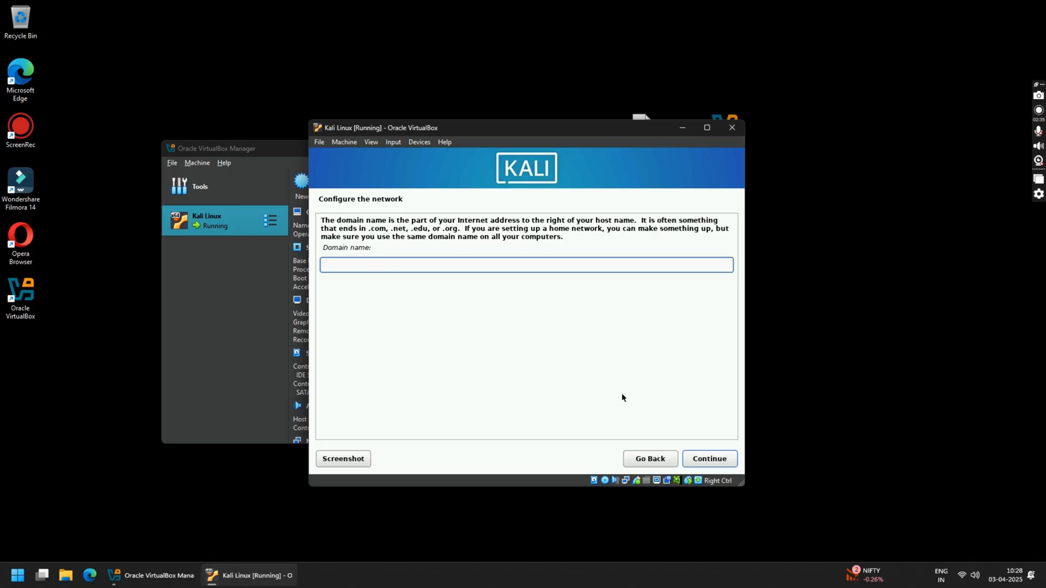
{"action": "left_click", "coordinate": [709, 458]}
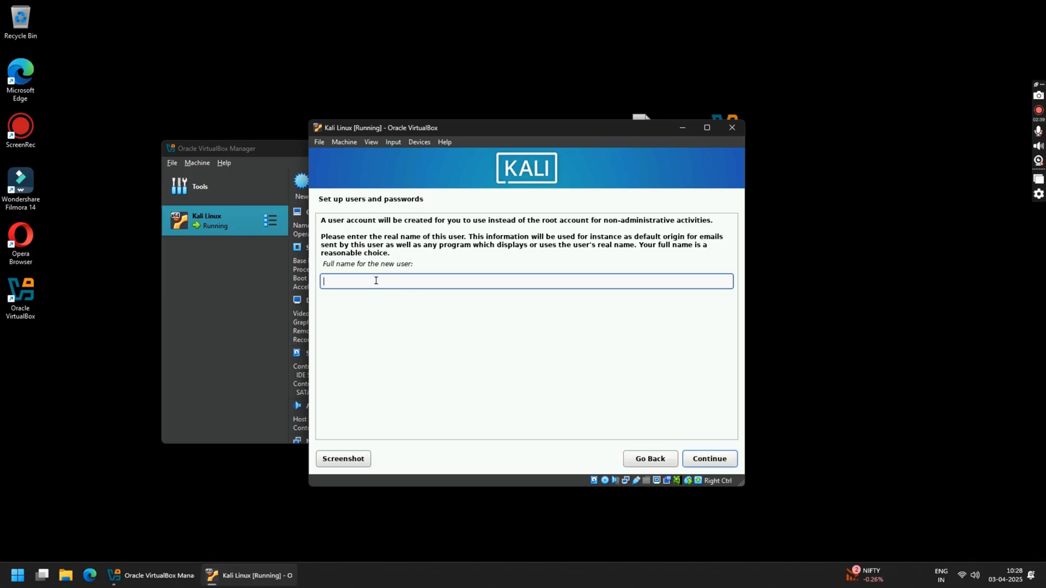
Create user techrechard with full name, username and password confirmed
{"action": "type", "text": "techrech"}
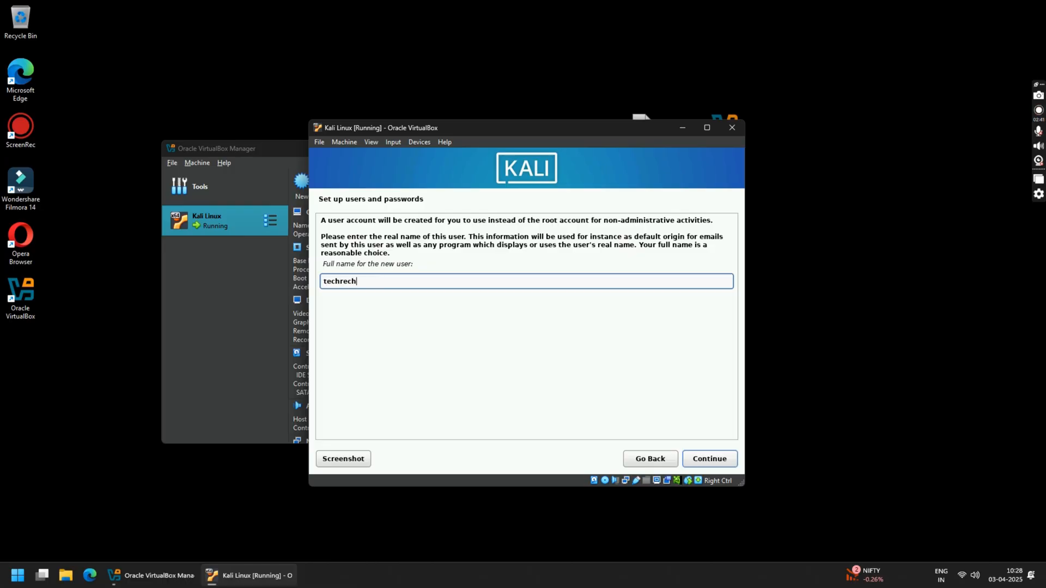
{"action": "type", "text": "ard"}
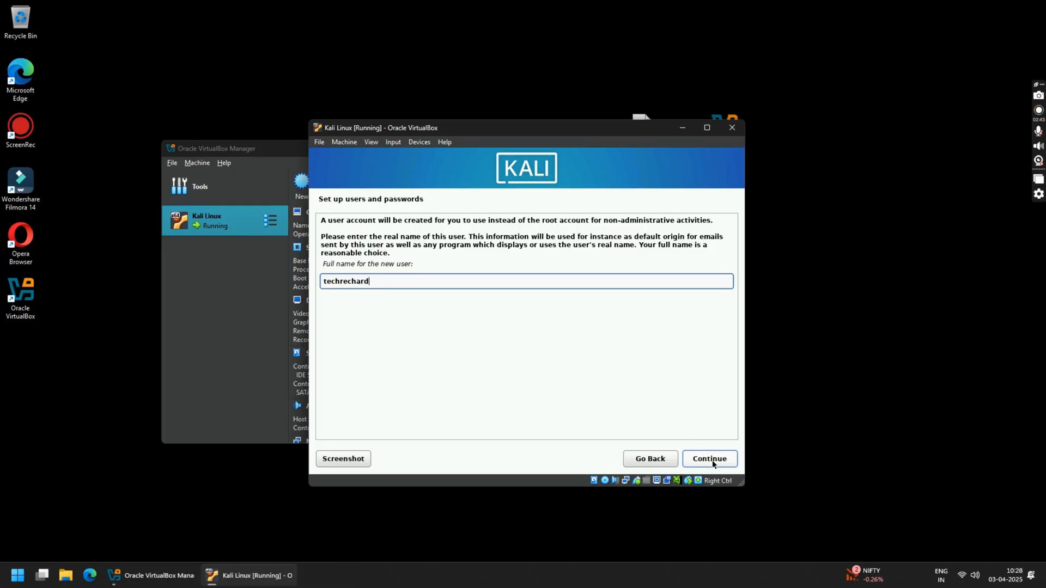
{"action": "left_click", "coordinate": [708, 459]}
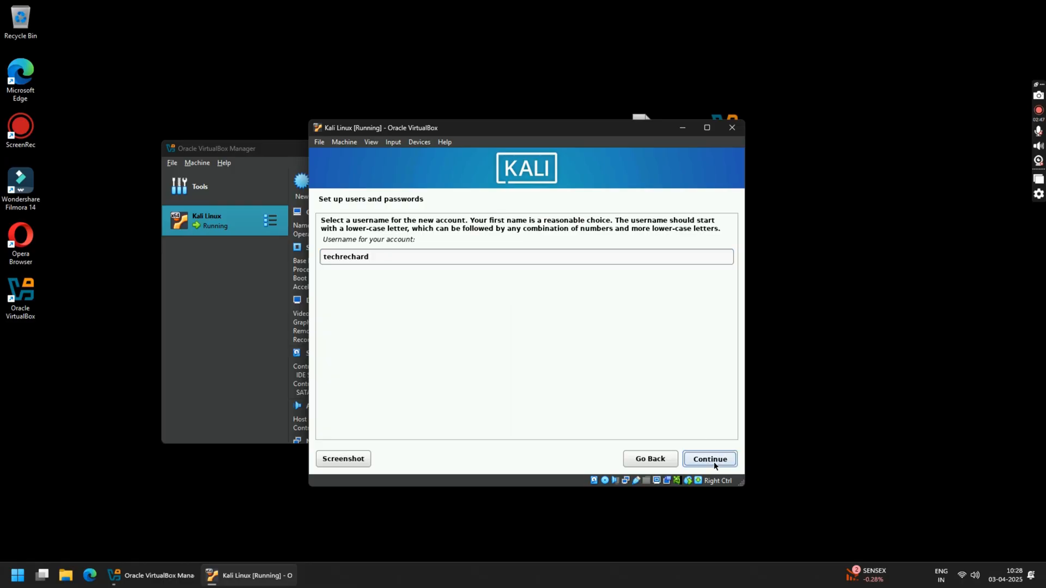
{"action": "left_click", "coordinate": [709, 458]}
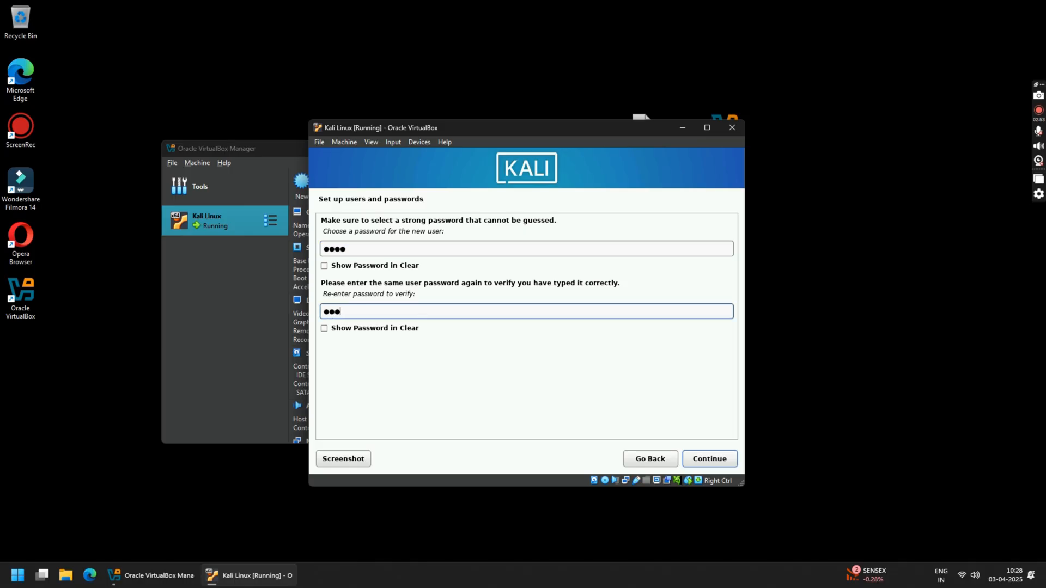
{"action": "type", "text": "•"}
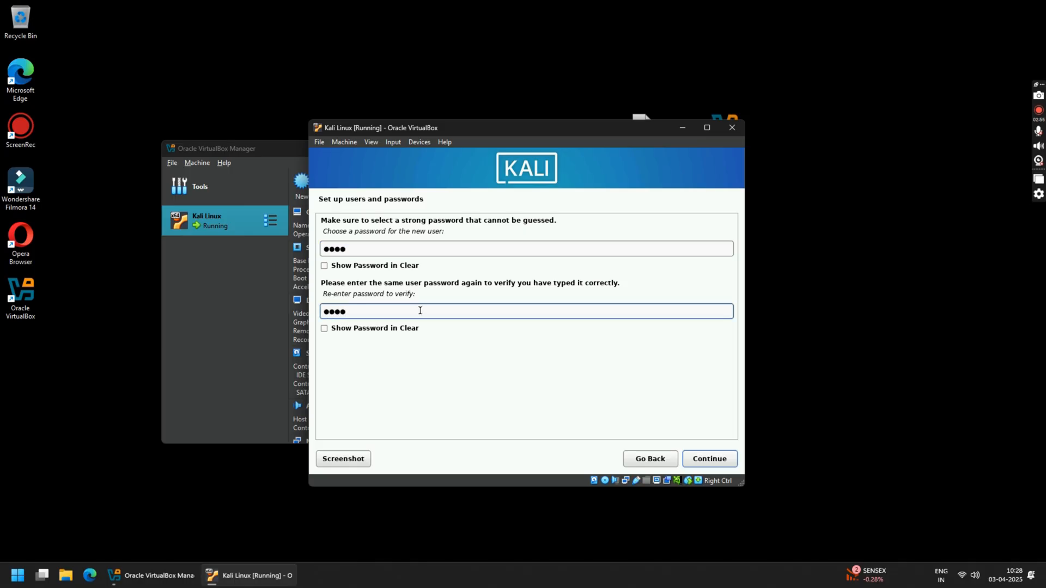
{"action": "left_click", "coordinate": [708, 459]}
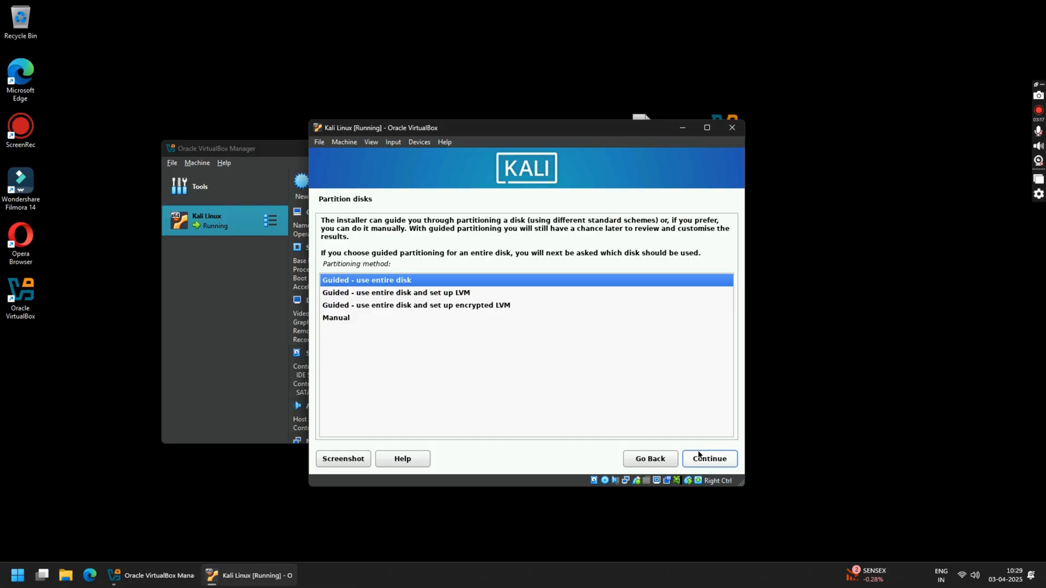
Guided-partition the entire VBOX HARDDISK into one partition and write the changes to disk
{"action": "left_click", "coordinate": [708, 458]}
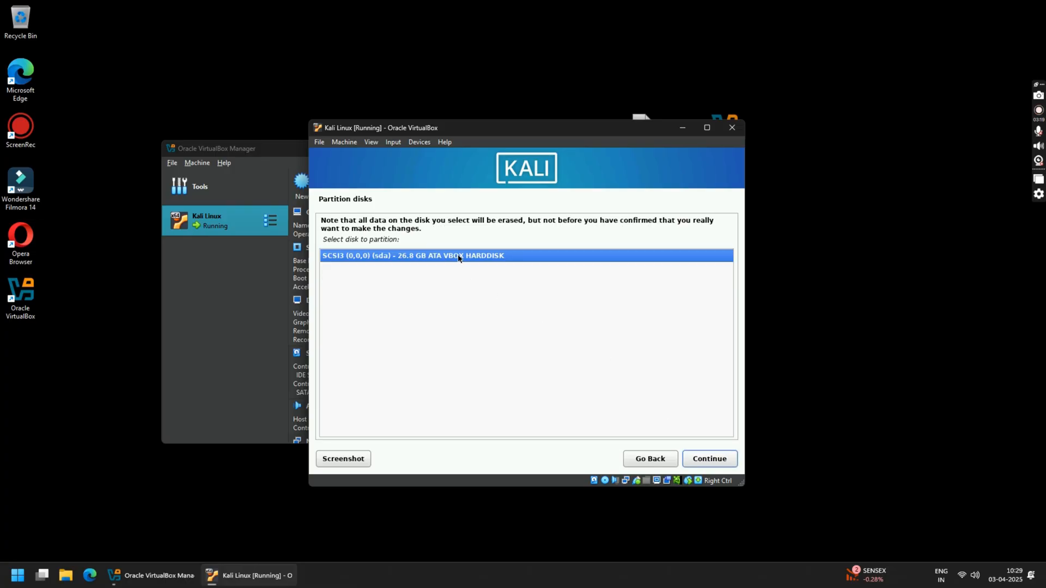
{"action": "left_click", "coordinate": [708, 459]}
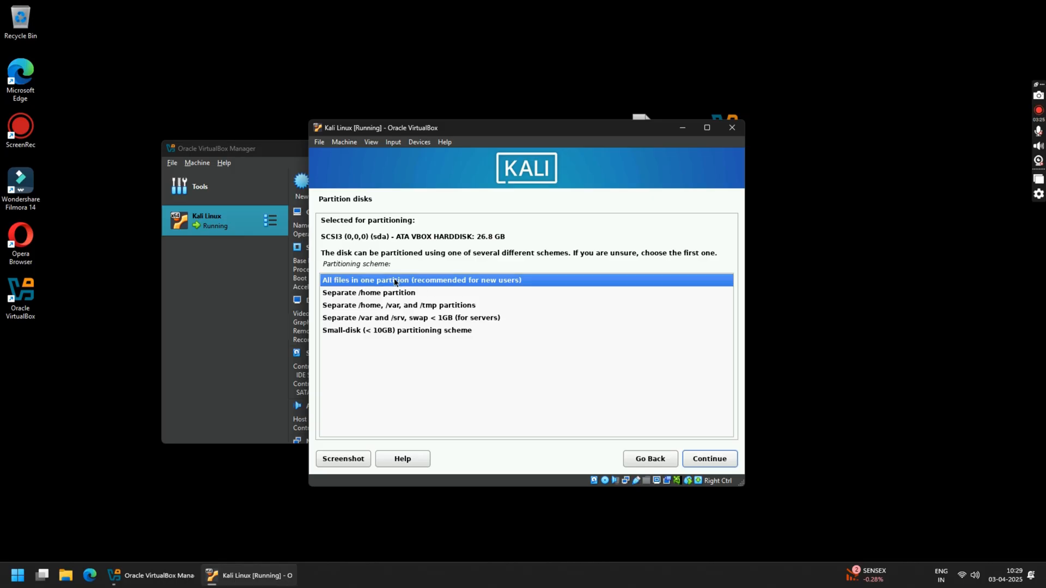
{"action": "left_click", "coordinate": [708, 459]}
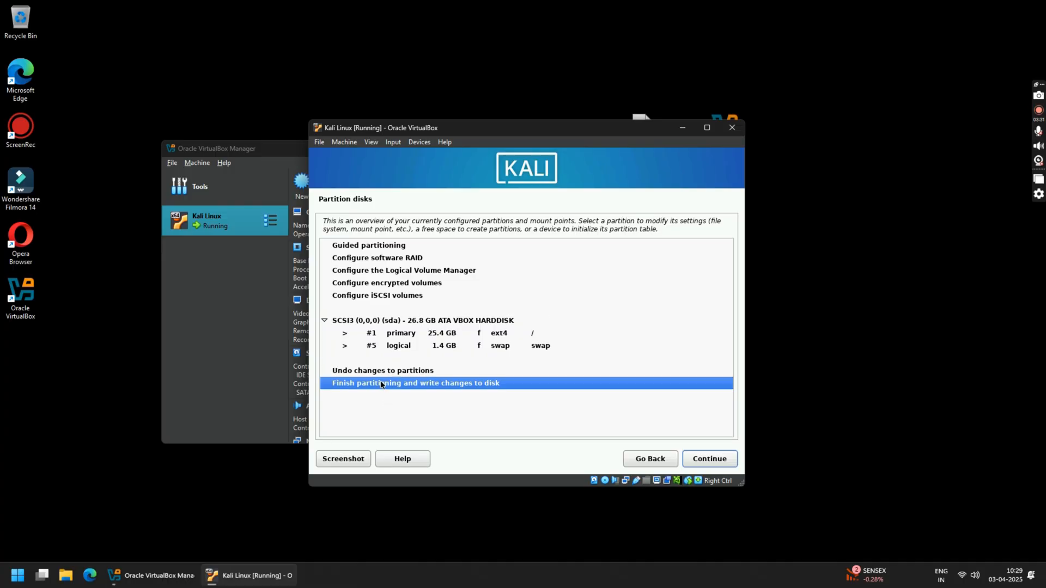
{"action": "left_click", "coordinate": [708, 459]}
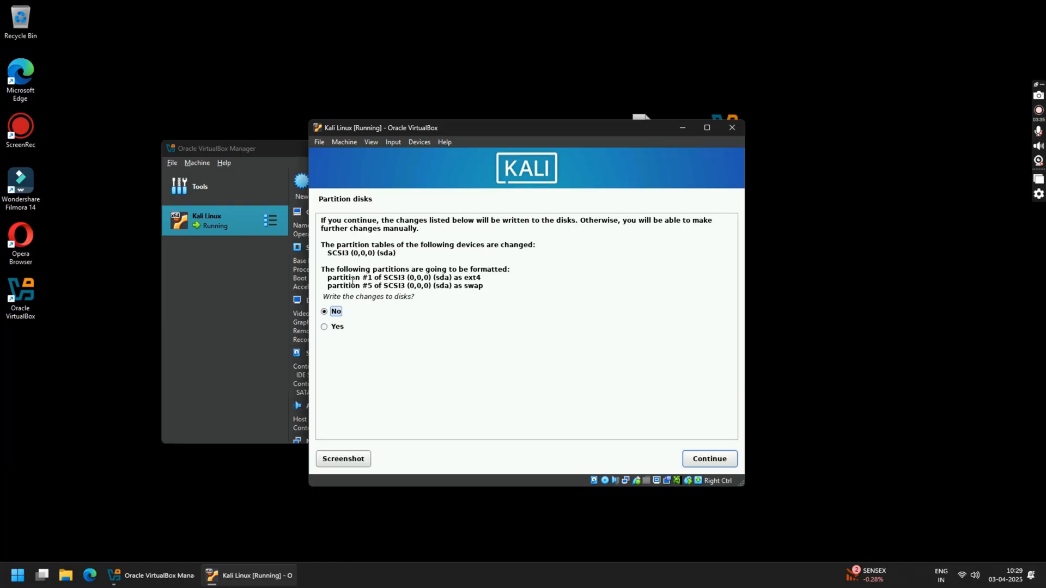
{"action": "left_click", "coordinate": [325, 327]}
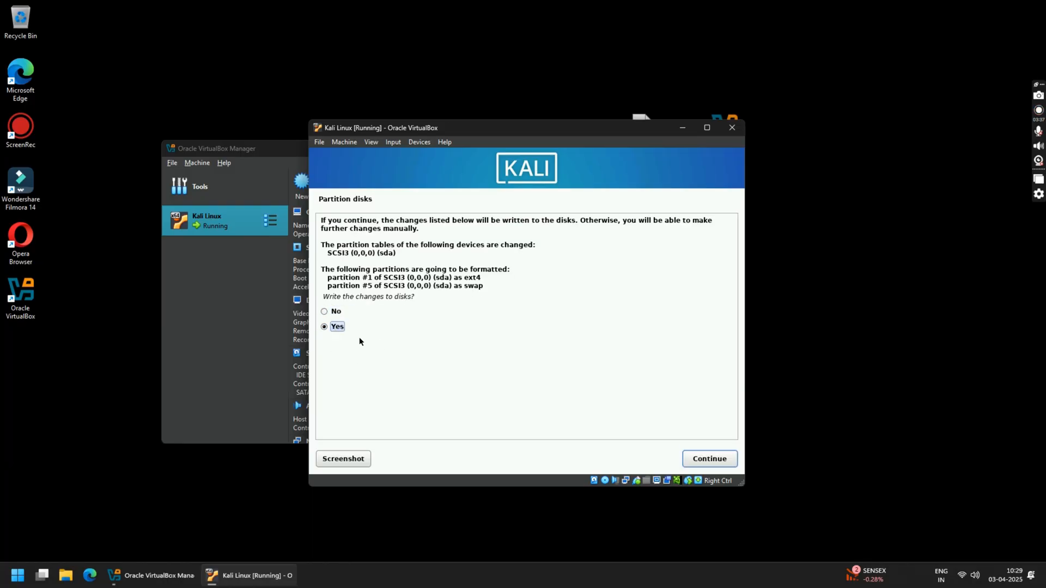
{"action": "left_click", "coordinate": [708, 459]}
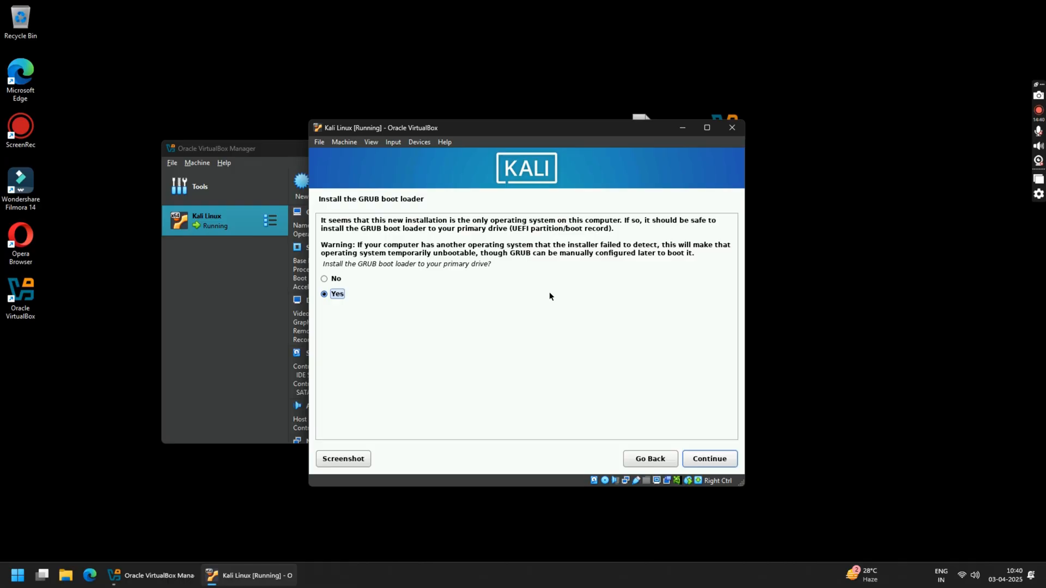
Answer Yes to installing GRUB and place the boot loader on /dev/sda
{"action": "left_click", "coordinate": [324, 278]}
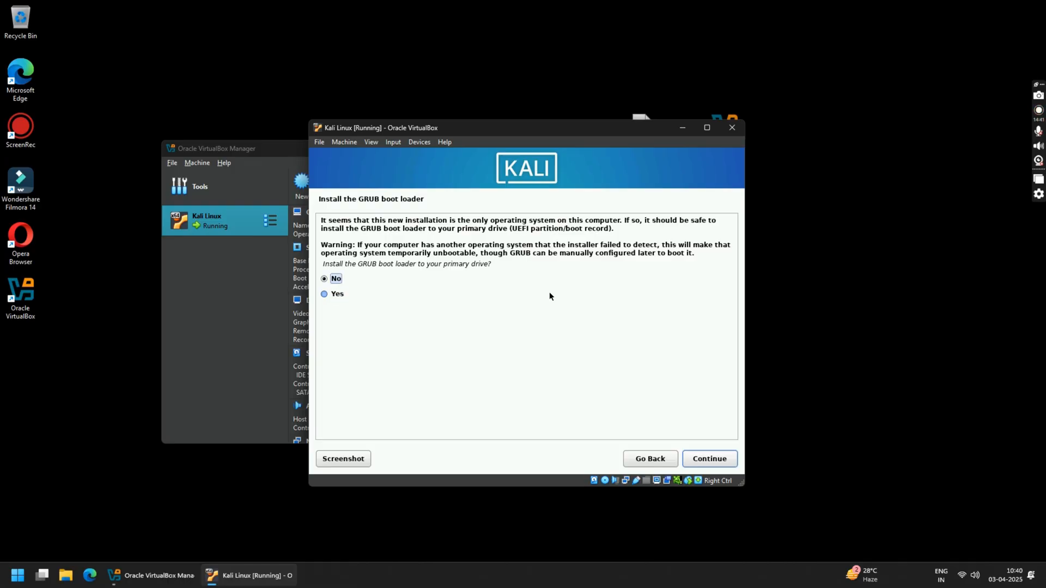
{"action": "left_click", "coordinate": [325, 294]}
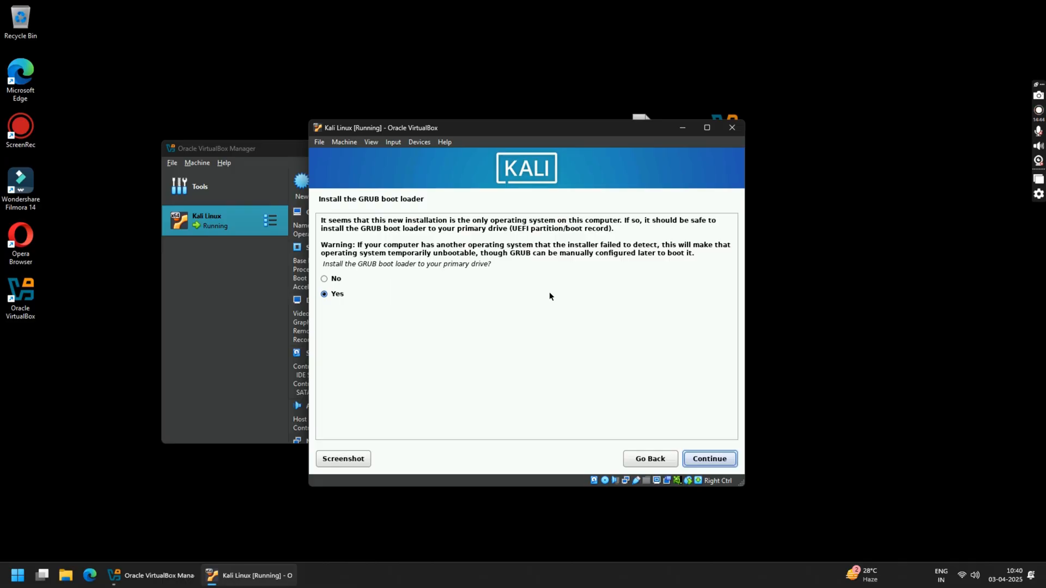
{"action": "left_click", "coordinate": [708, 459]}
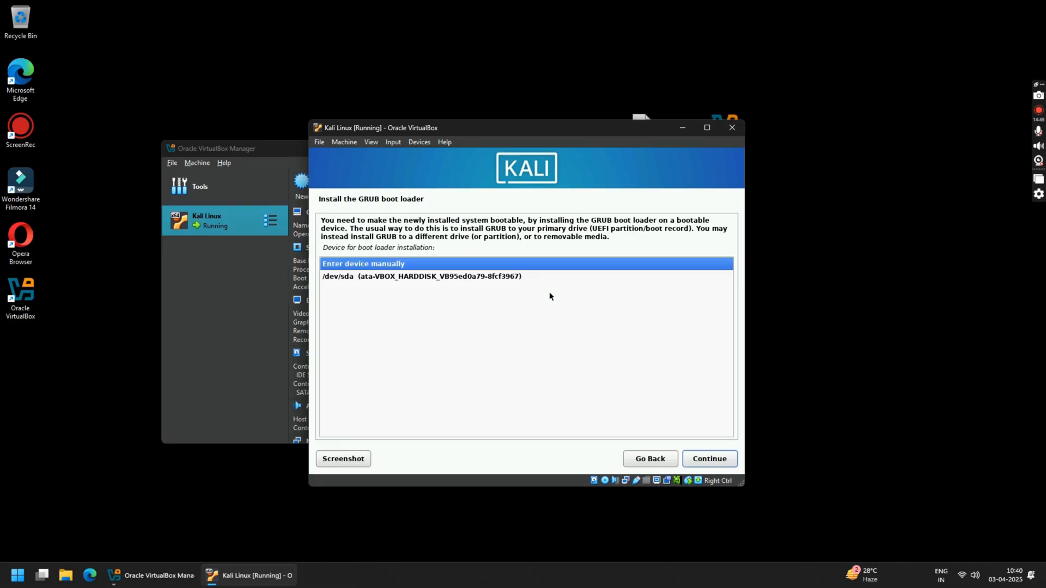
{"action": "left_click", "coordinate": [422, 275]}
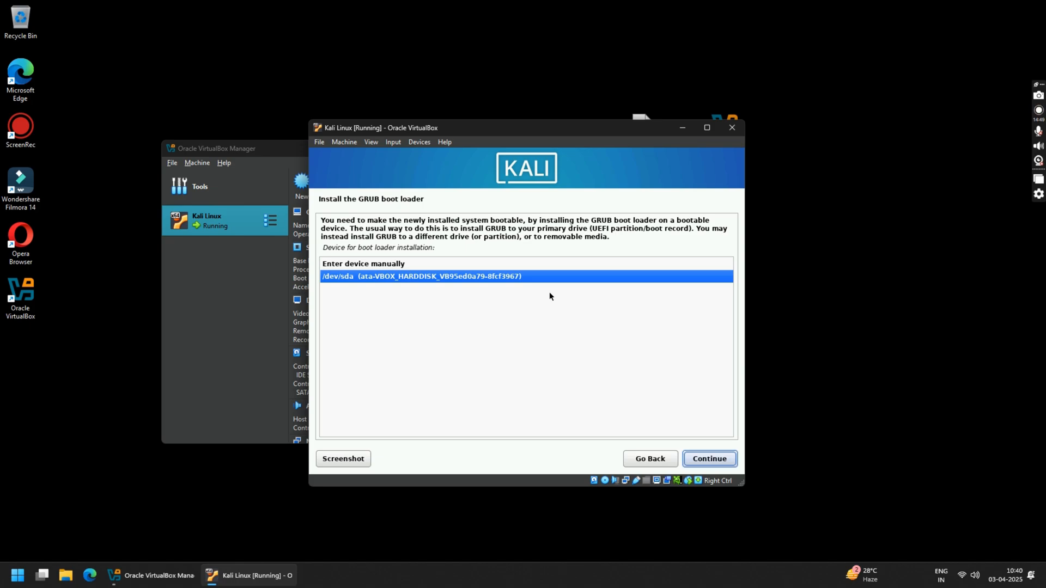
{"action": "left_click", "coordinate": [708, 459]}
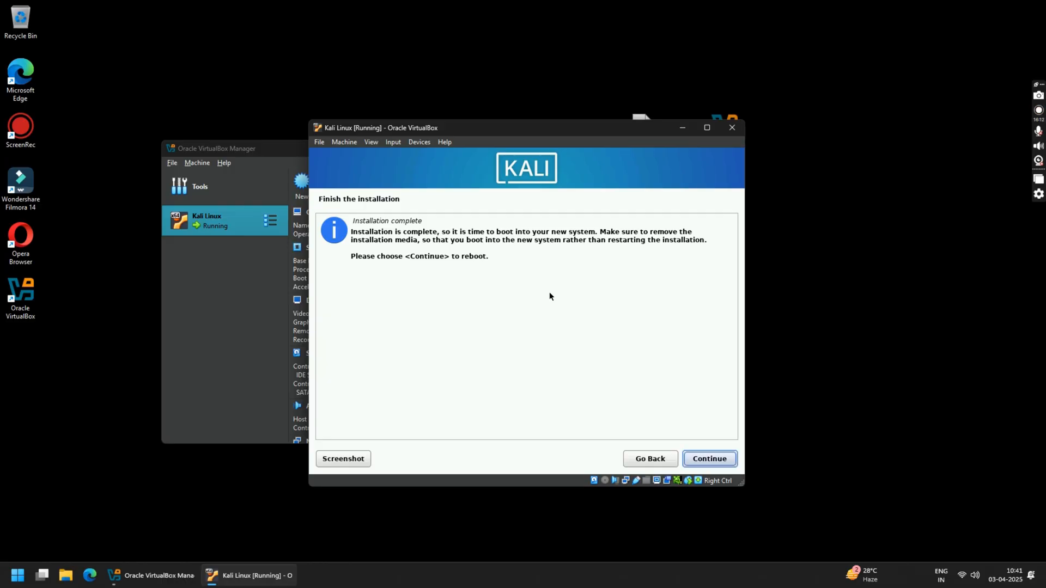
Continue from the Installation complete screen to reboot into the new Kali system
{"action": "left_click", "coordinate": [708, 459]}
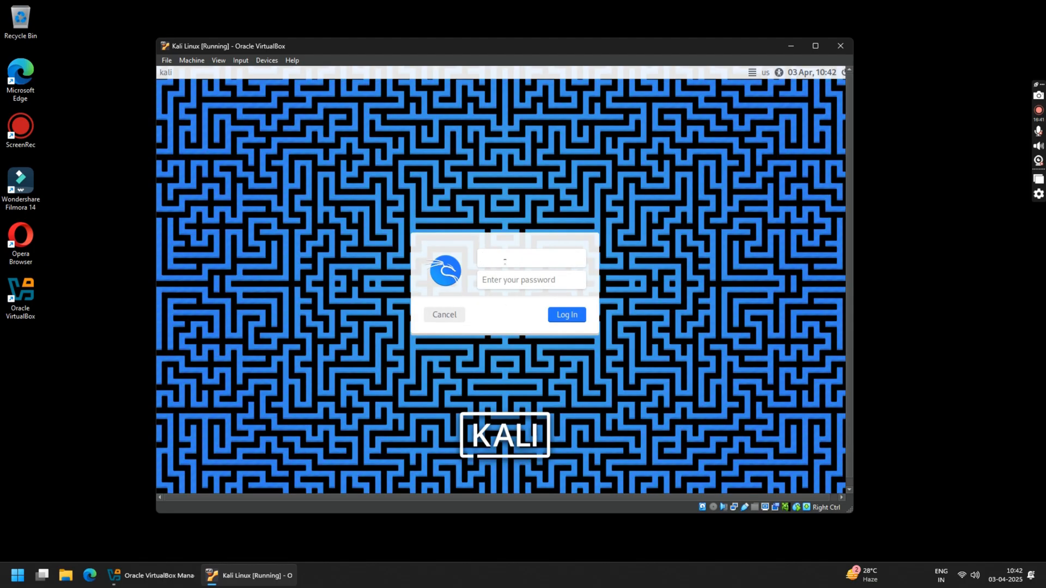
Log in at the Kali login screen as techrechard with the password
{"action": "type", "text": "techrechard"}
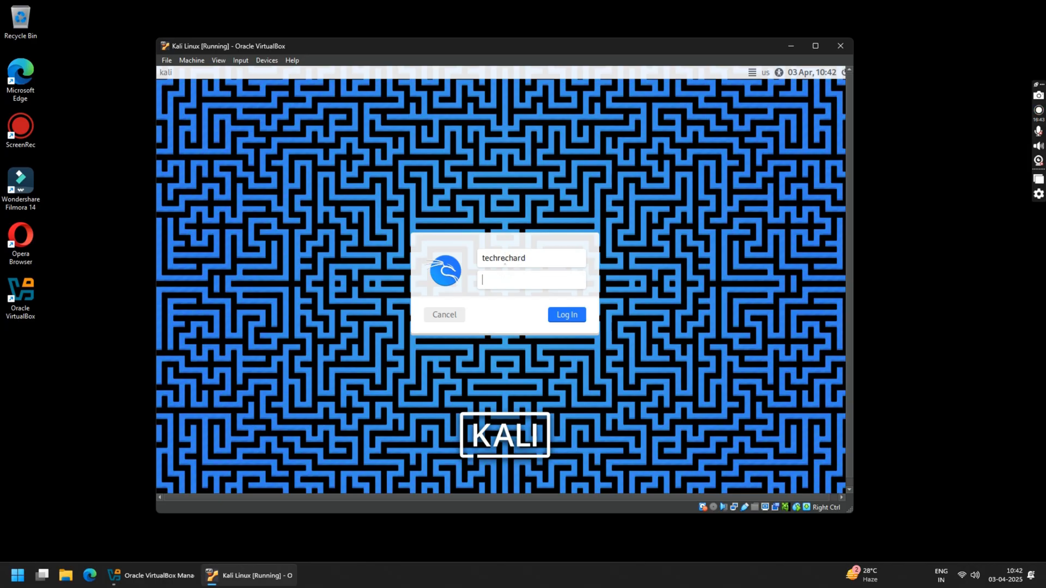
{"action": "type", "text": "password"}
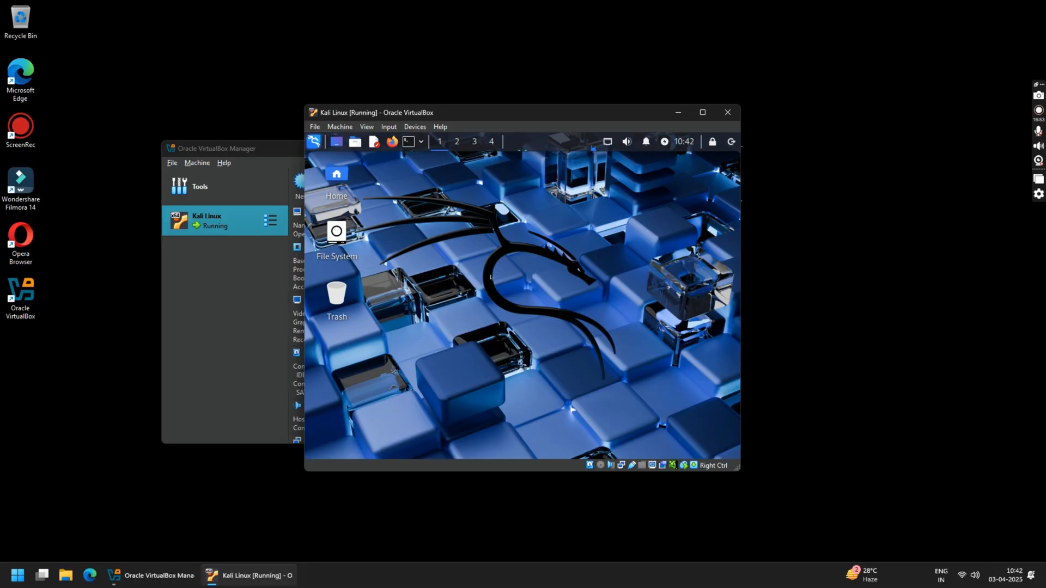
{"action": "left_click", "coordinate": [366, 127]}
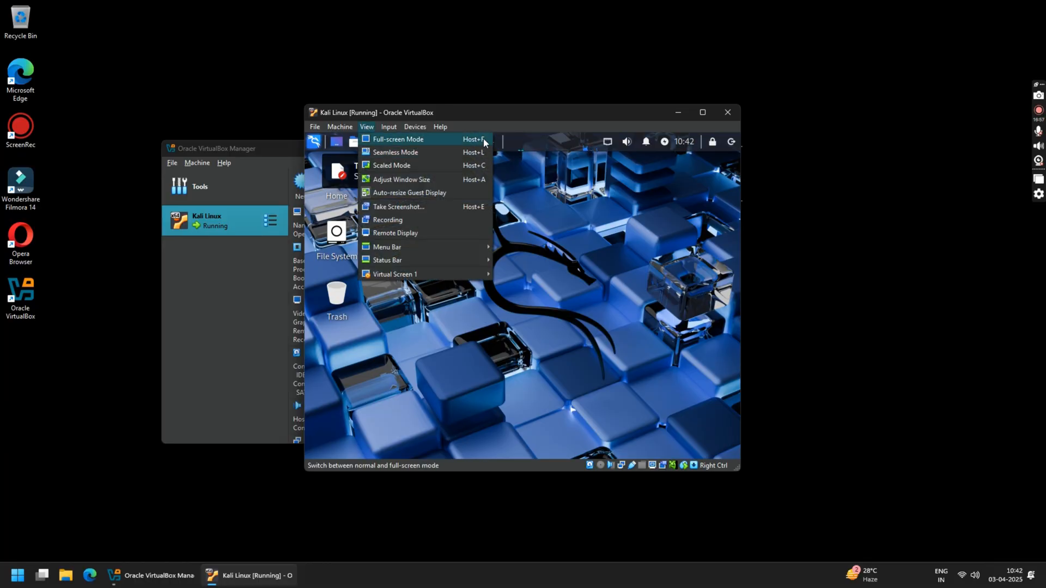
{"action": "left_click", "coordinate": [398, 138]}
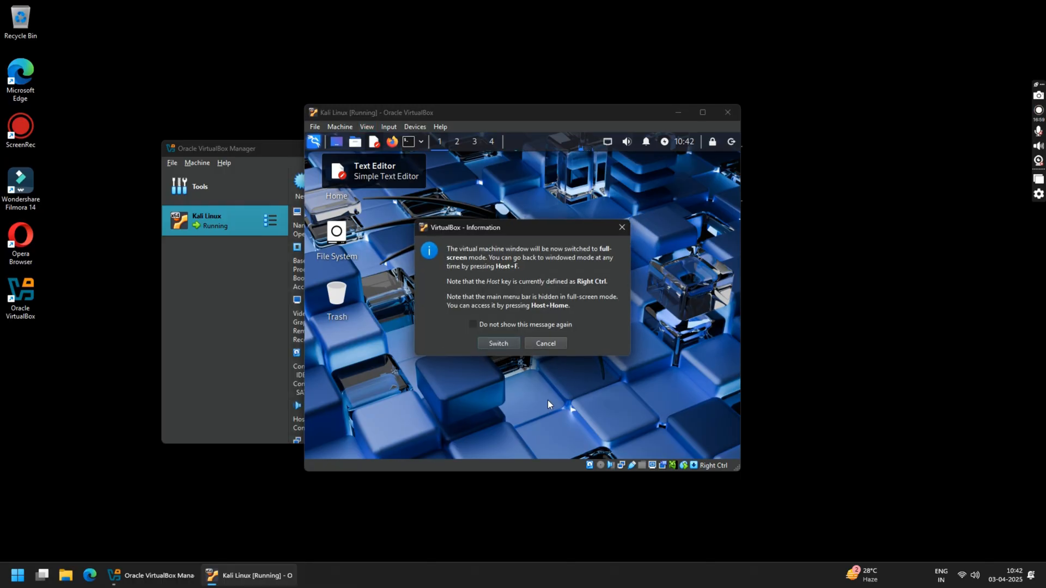
{"action": "left_click", "coordinate": [498, 343]}
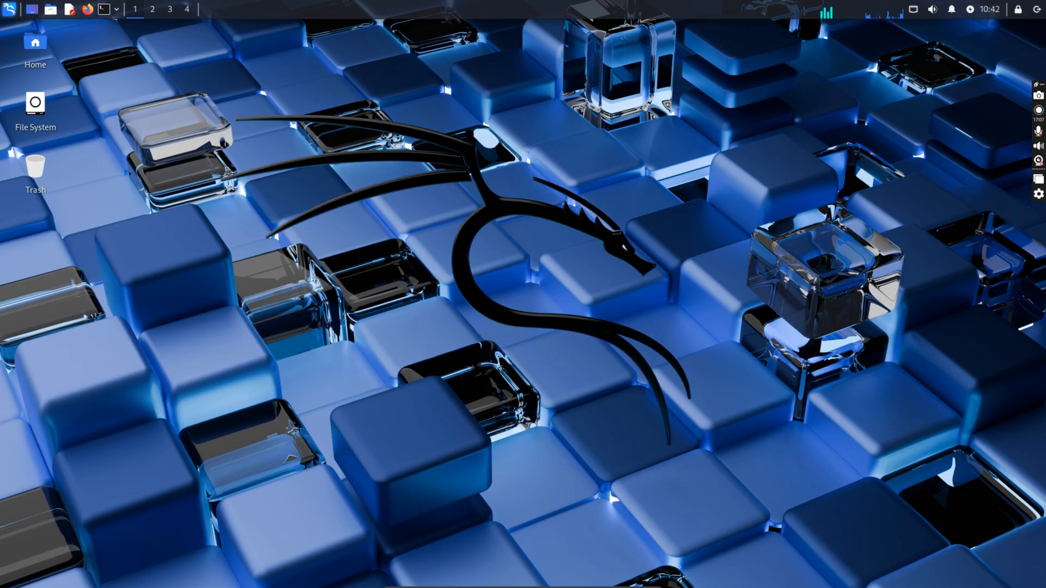
{"action": "left_click", "coordinate": [86, 9]}
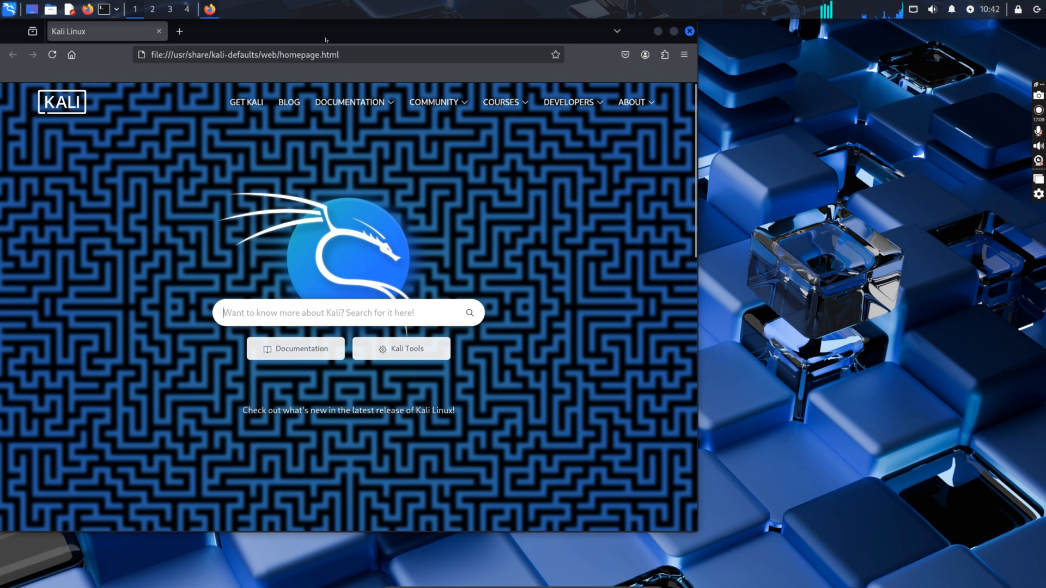
{"action": "type", "text": "g"}
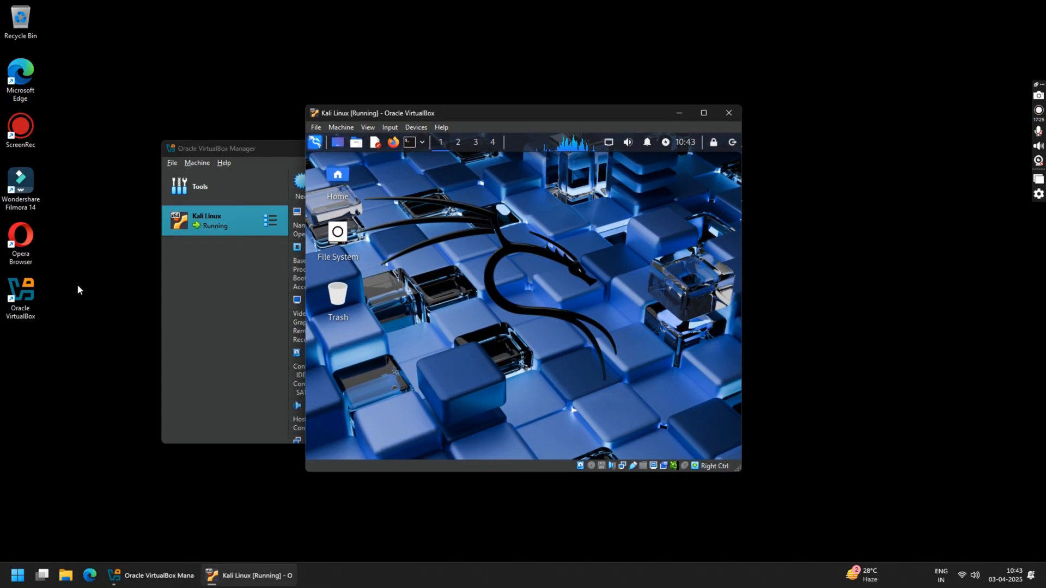
Create a new text document named Test on the Windows desktop via New > Text Document
{"action": "right_click", "coordinate": [79, 290]}
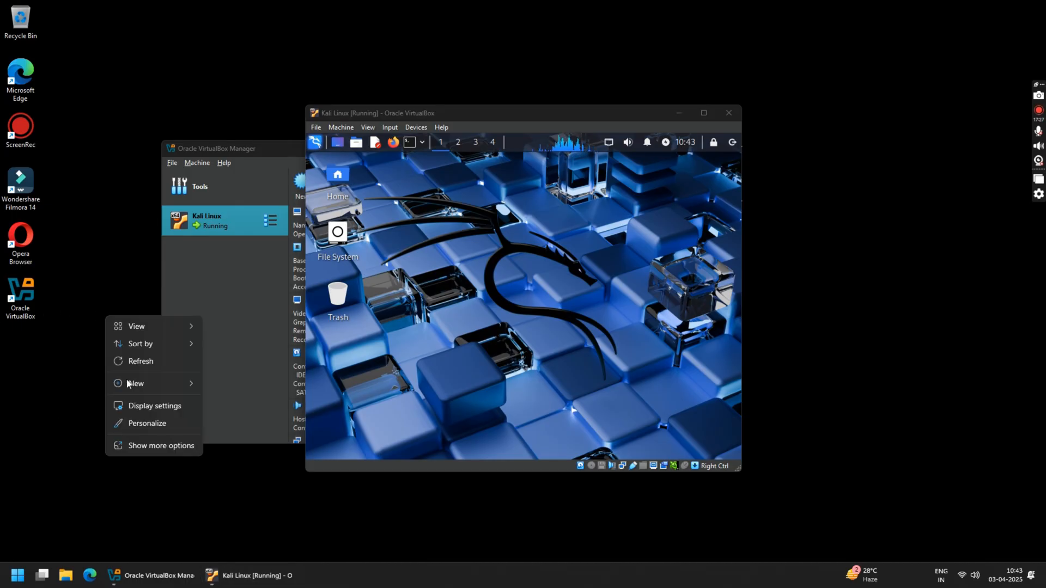
{"action": "mouse_move", "coordinate": [136, 383]}
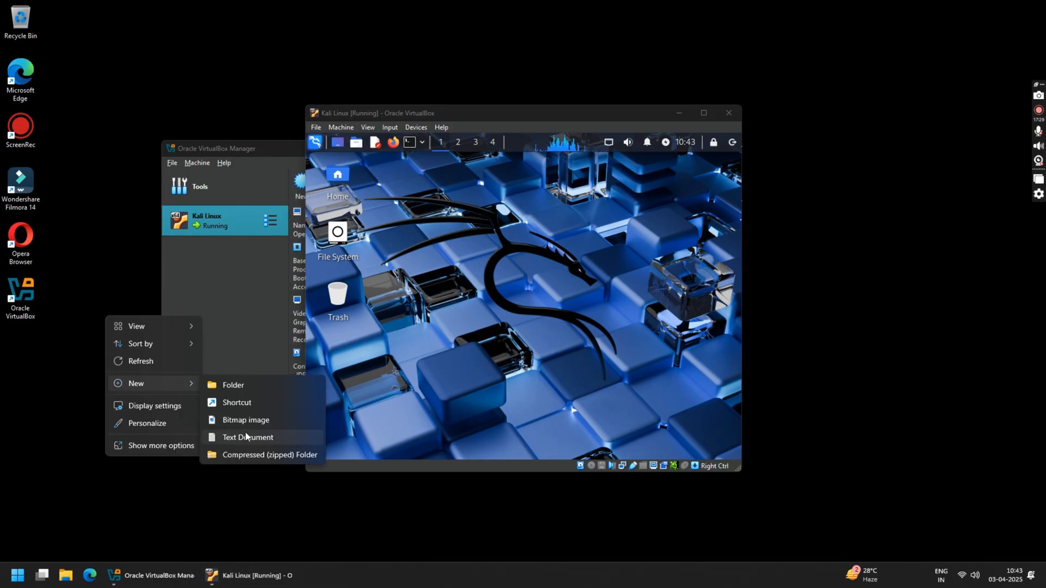
{"action": "left_click", "coordinate": [247, 437]}
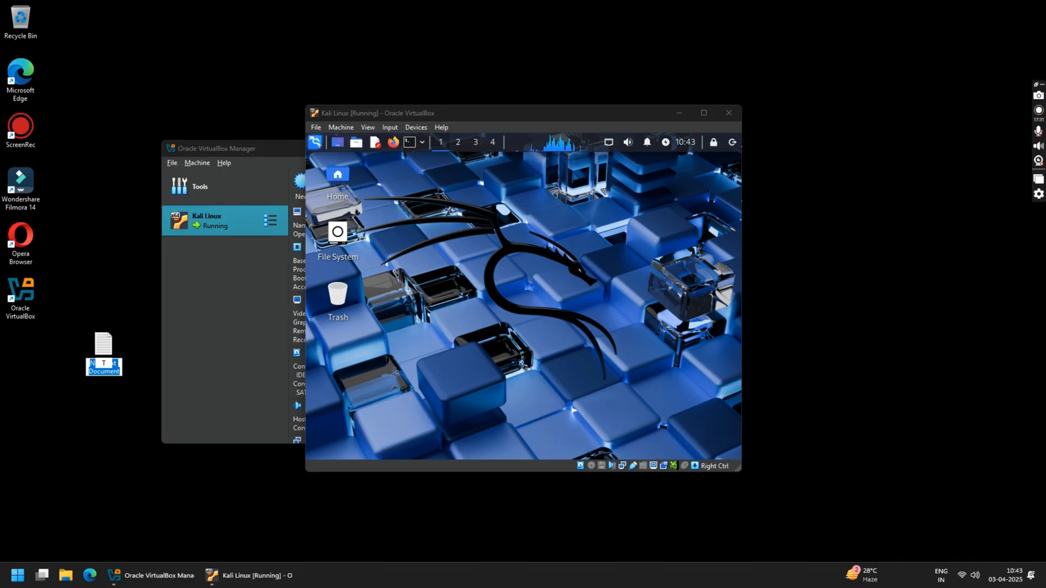
{"action": "type", "text": "Test"}
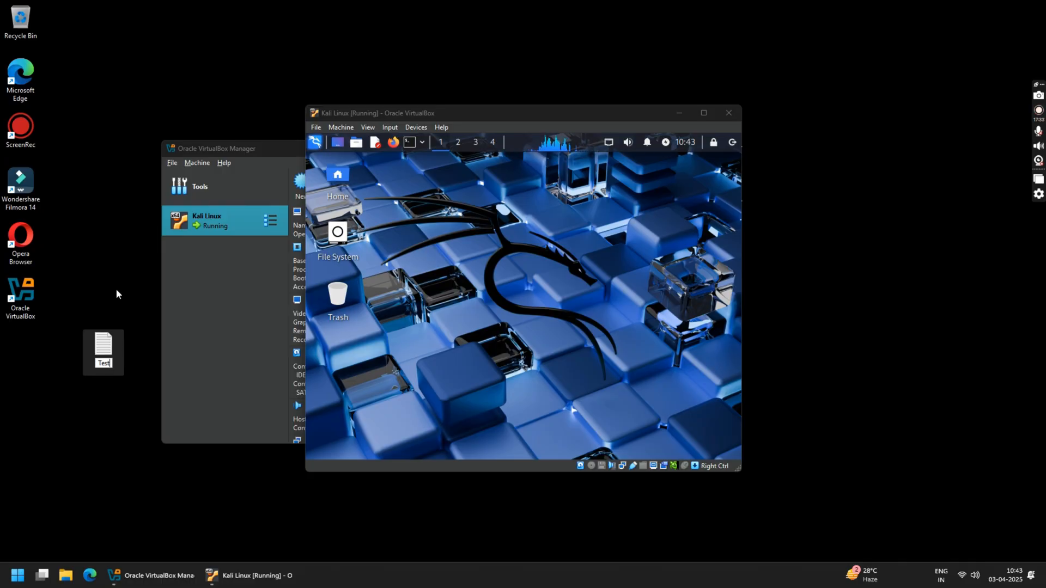
{"action": "left_click", "coordinate": [164, 351]}
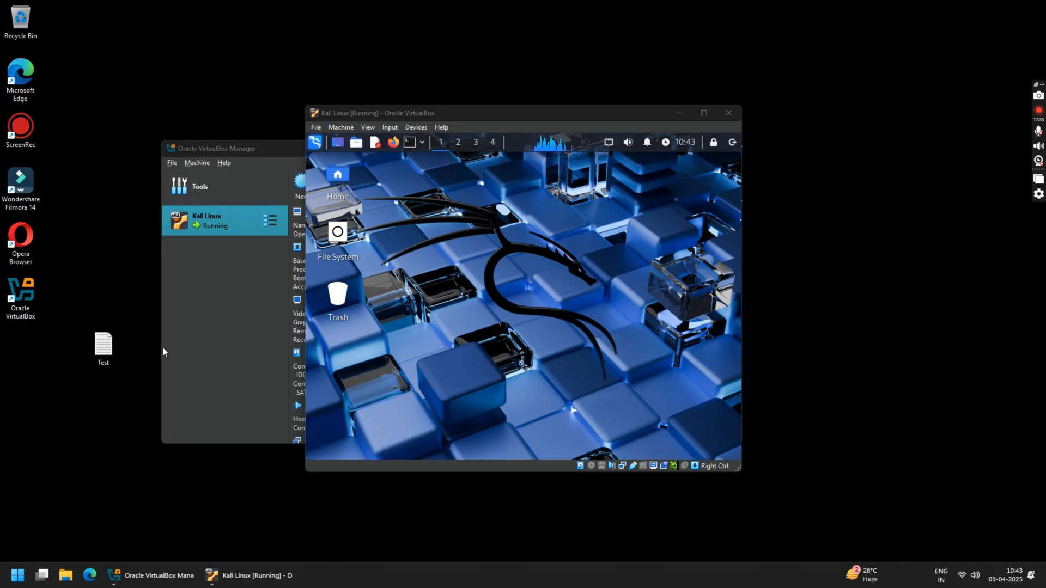
{"action": "left_click", "coordinate": [103, 343]}
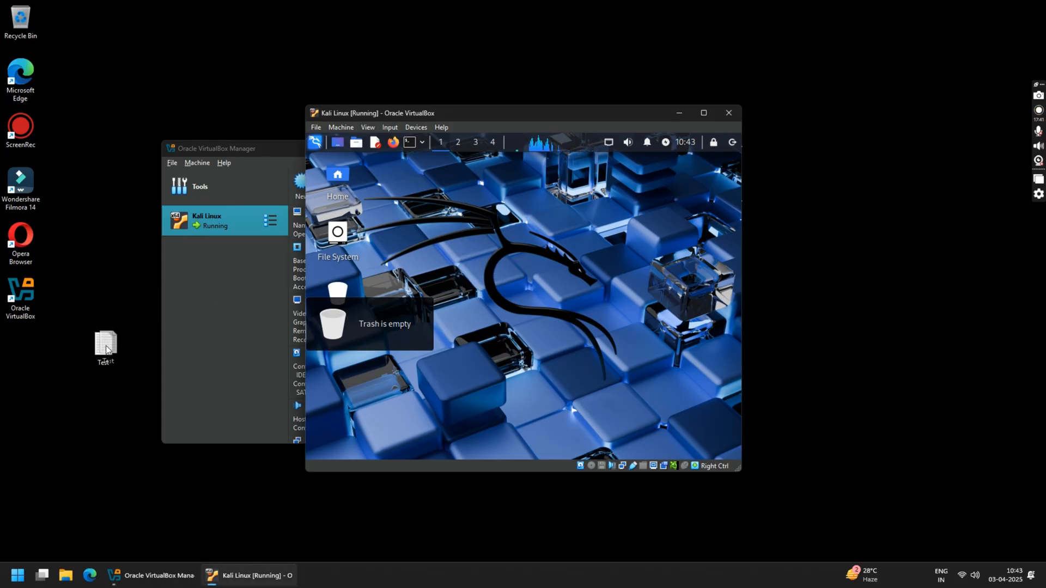
Write 'This is a test' in Test.txt in Notepad and copy the sentence to the clipboard
{"action": "double_click", "coordinate": [105, 343]}
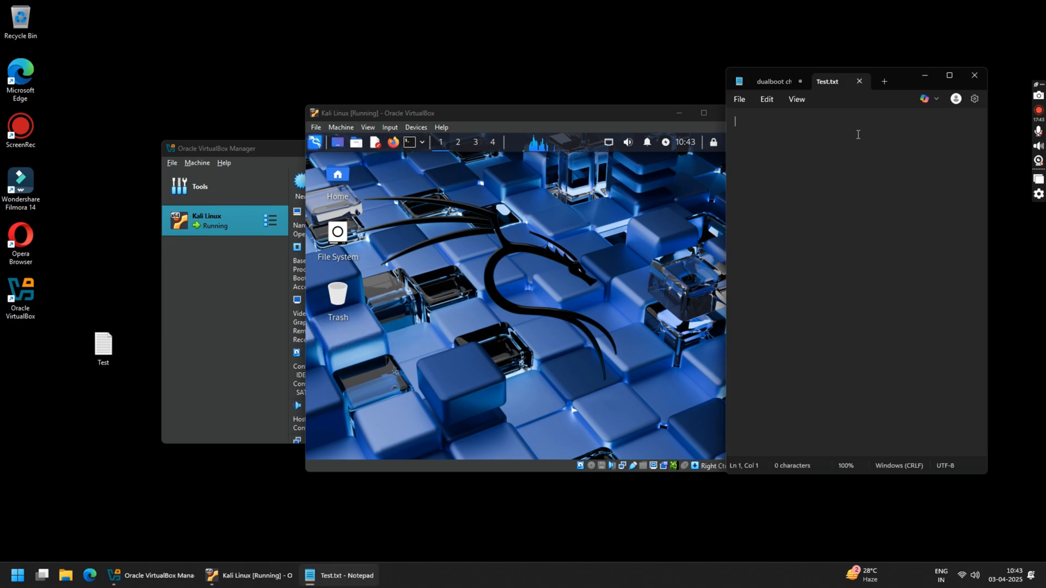
{"action": "type", "text": "This is"}
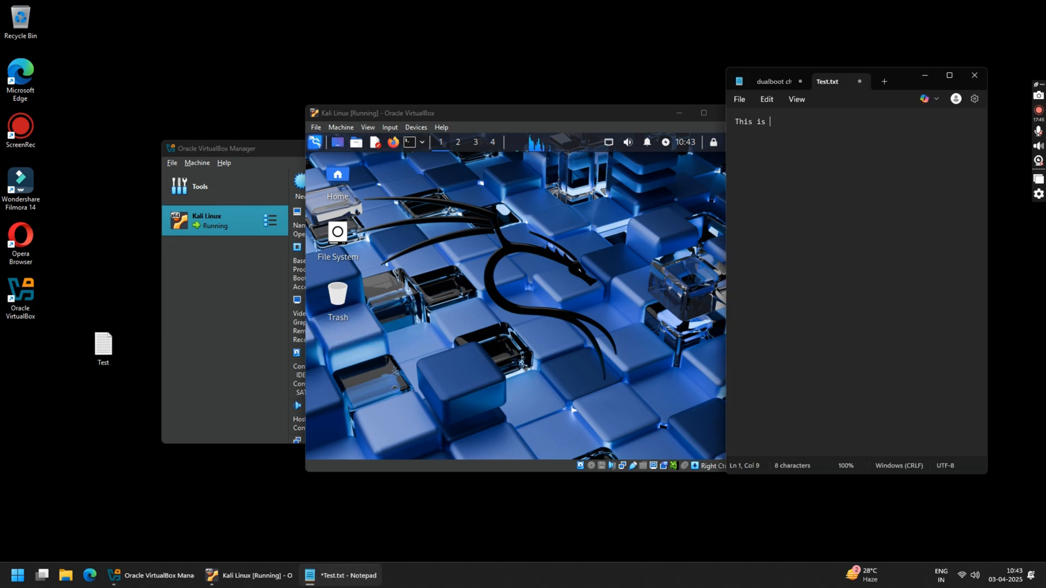
{"action": "type", "text": "a test"}
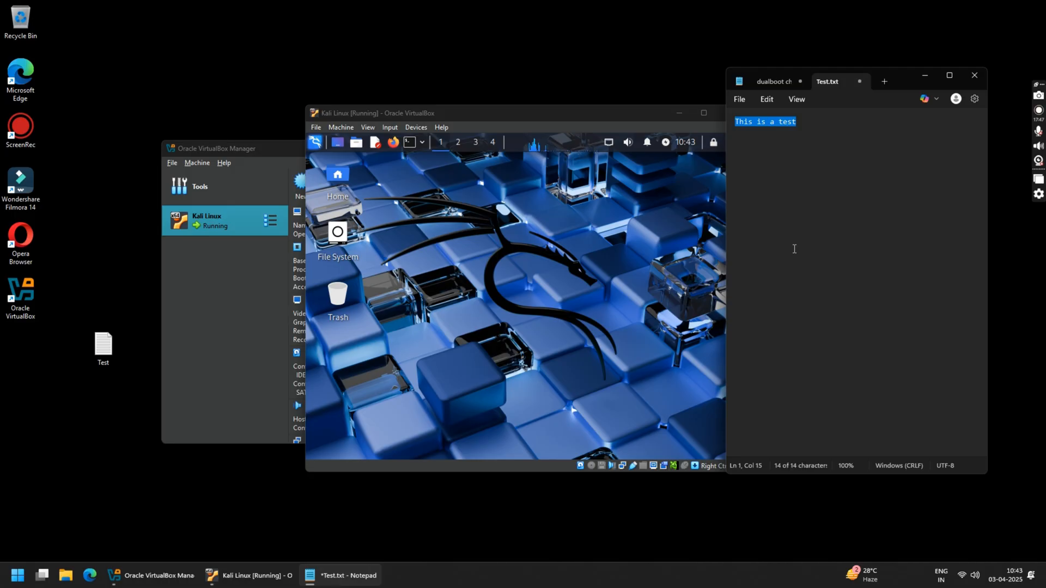
{"action": "right_click", "coordinate": [765, 121]}
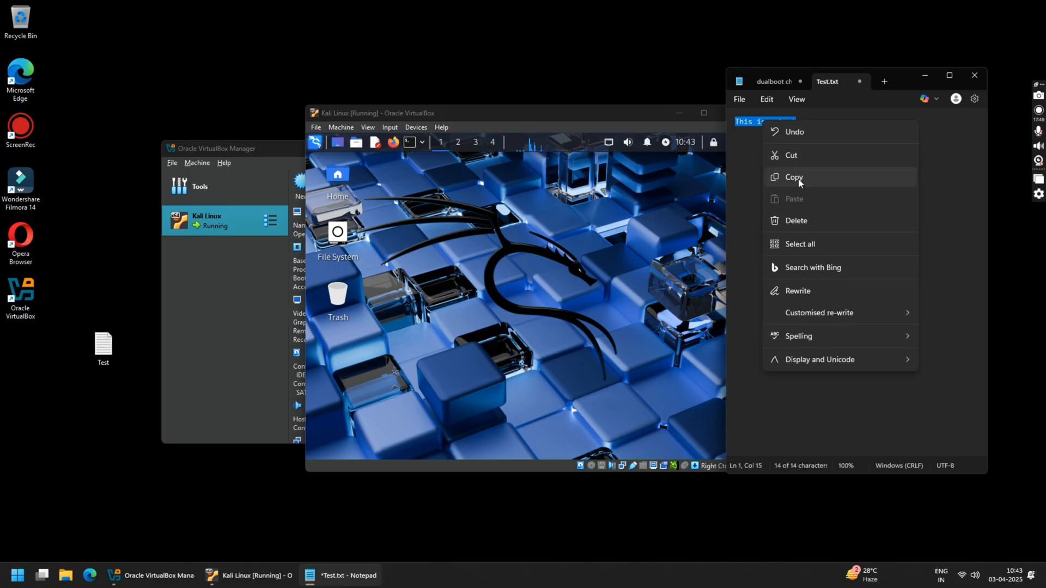
{"action": "left_click", "coordinate": [795, 177]}
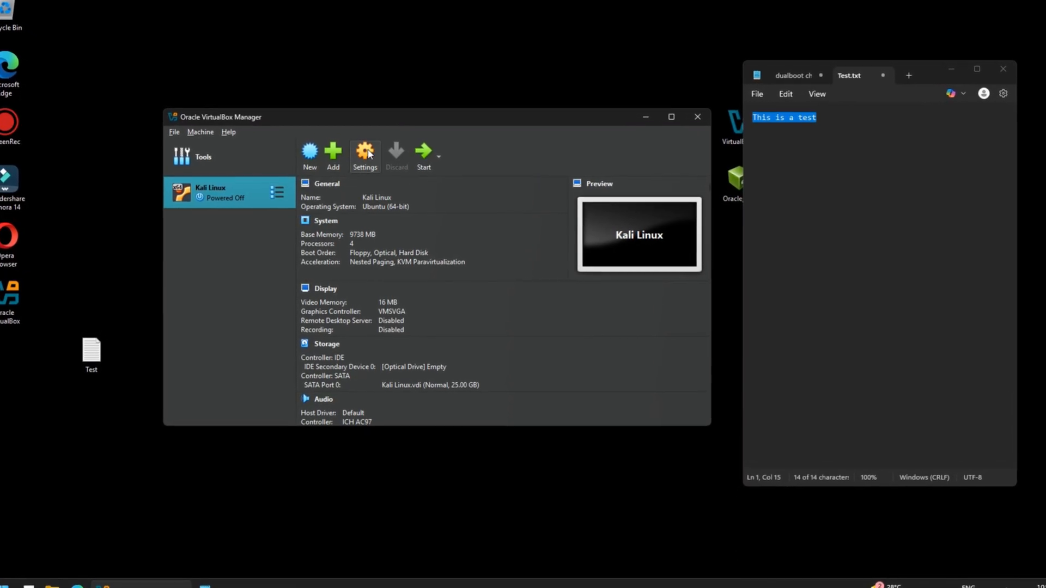
Set Kali's Shared Clipboard and Drag'n'Drop to Bidirectional under General > Advanced and save
{"action": "left_click", "coordinate": [365, 154]}
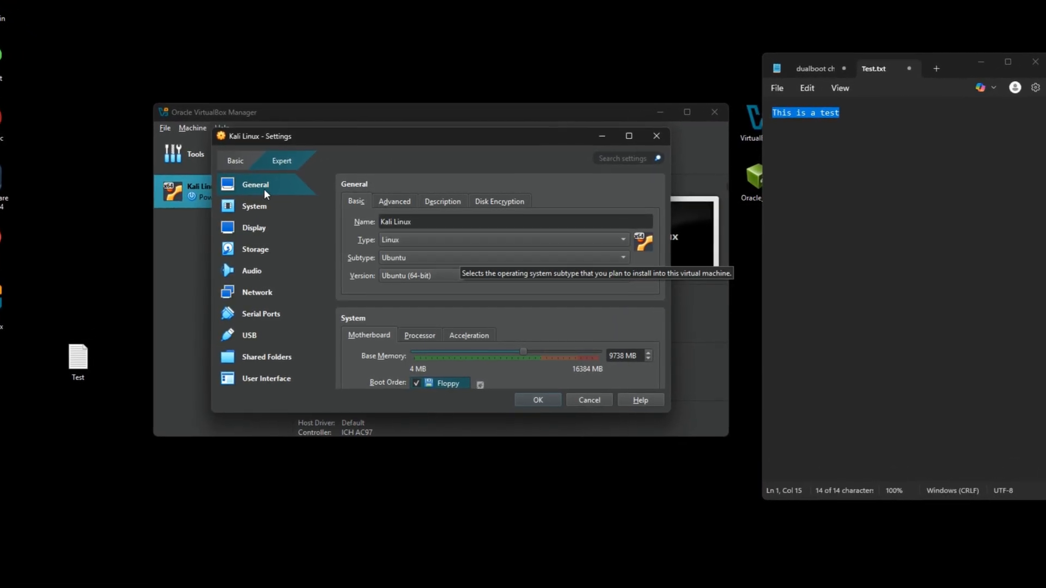
{"action": "left_click", "coordinate": [394, 201]}
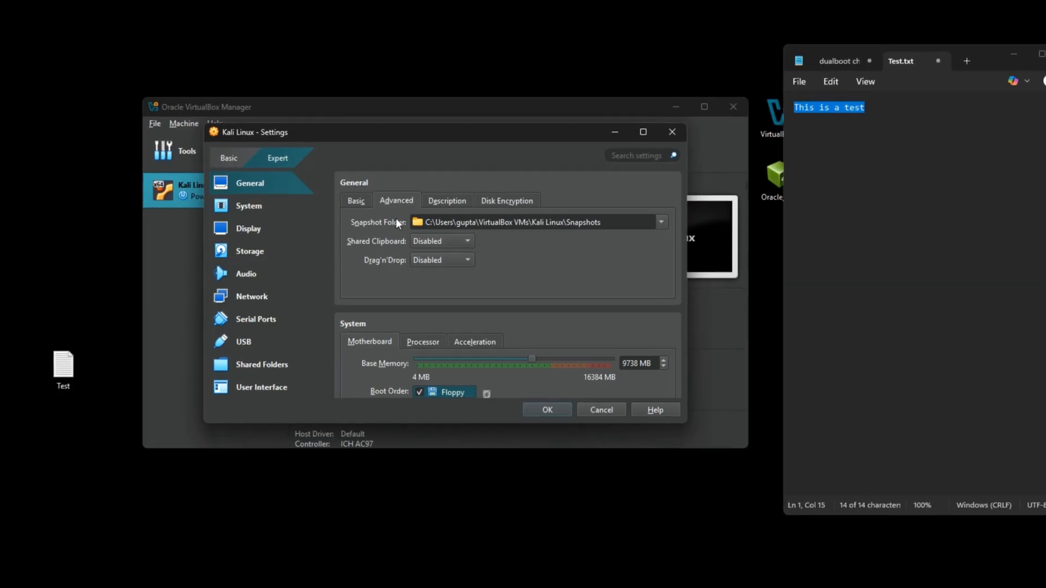
{"action": "left_click", "coordinate": [441, 241]}
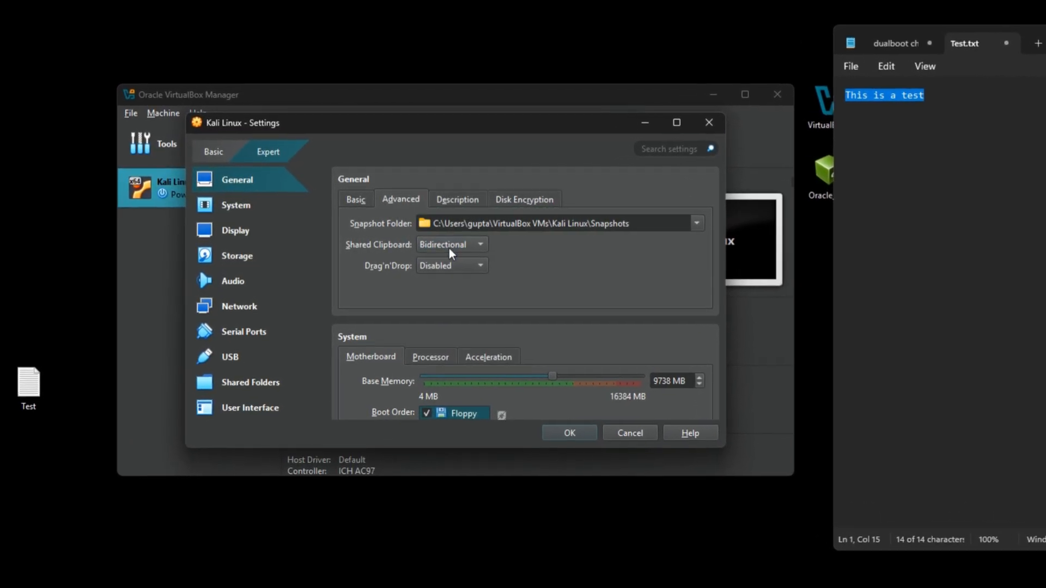
{"action": "left_click", "coordinate": [450, 265]}
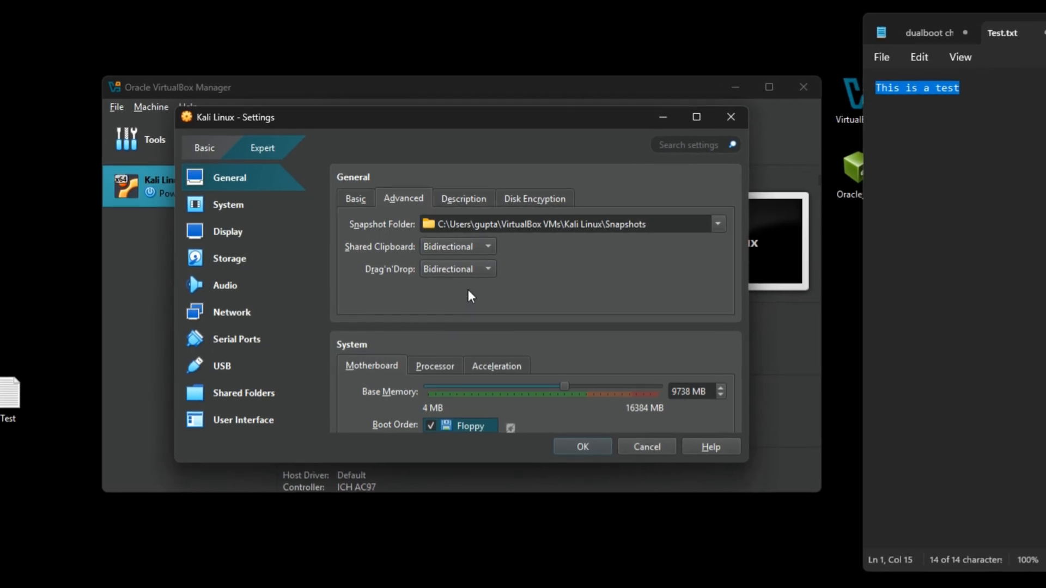
{"action": "left_click", "coordinate": [644, 447]}
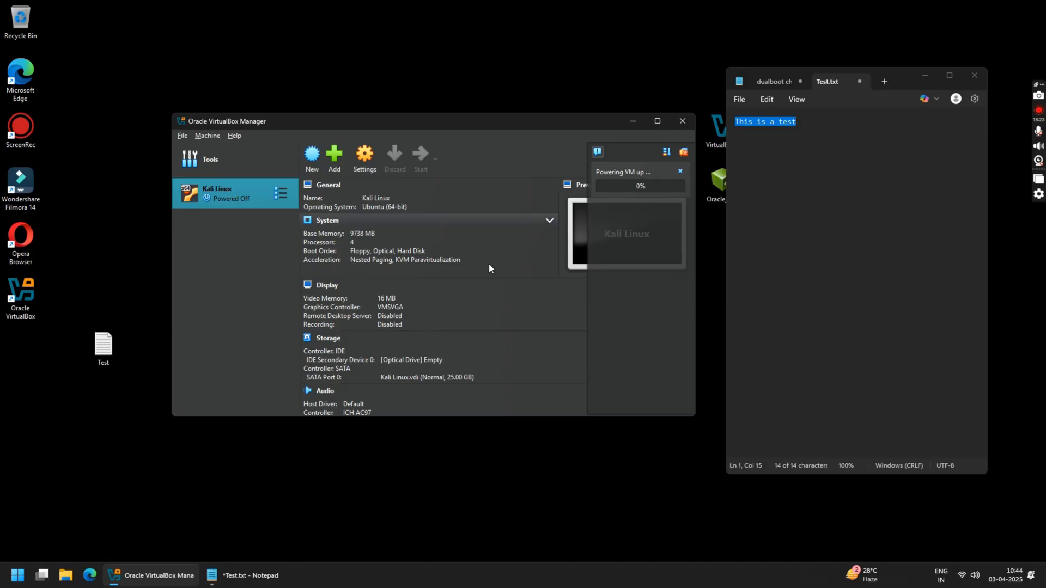
Start the Kali VM and launch Mousepad to paste 'This is a test' from the host clipboard
{"action": "left_click", "coordinate": [419, 158]}
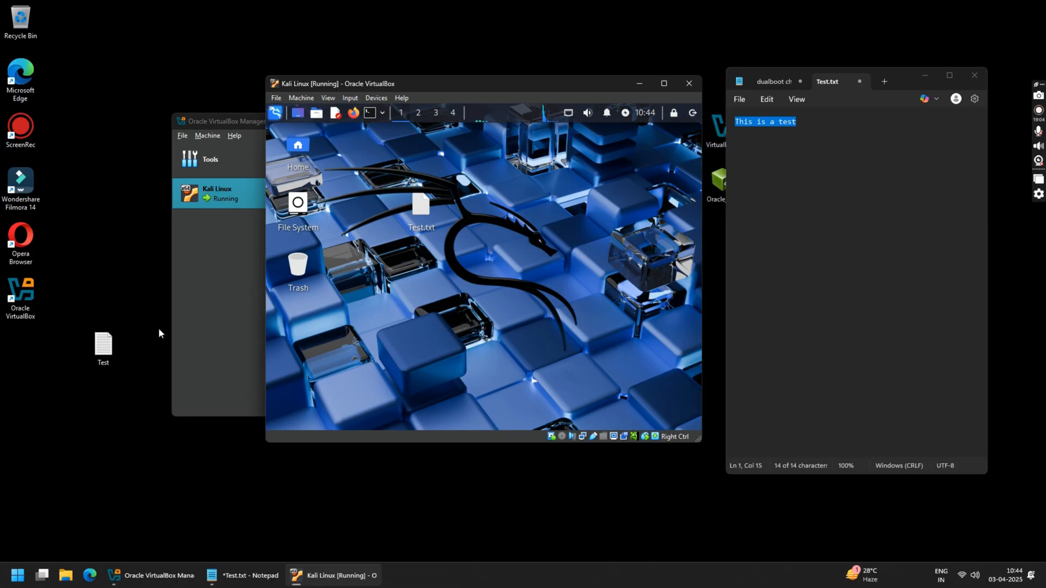
{"action": "left_click", "coordinate": [786, 121]}
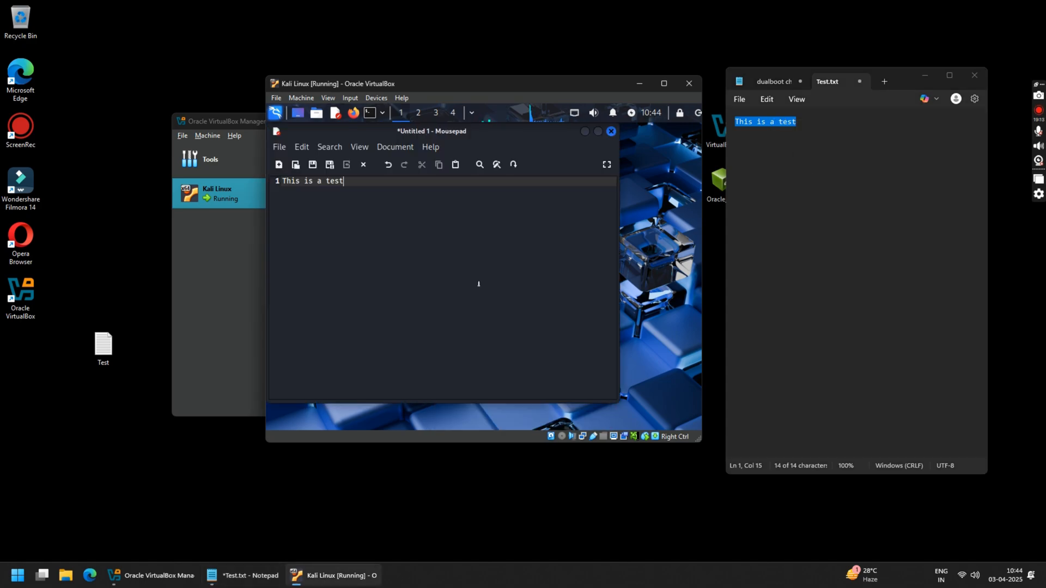
Show the Post Exploitation tools in Kali's applications menu after browsing Vulnerability Analysis
{"action": "left_click", "coordinate": [8, 9]}
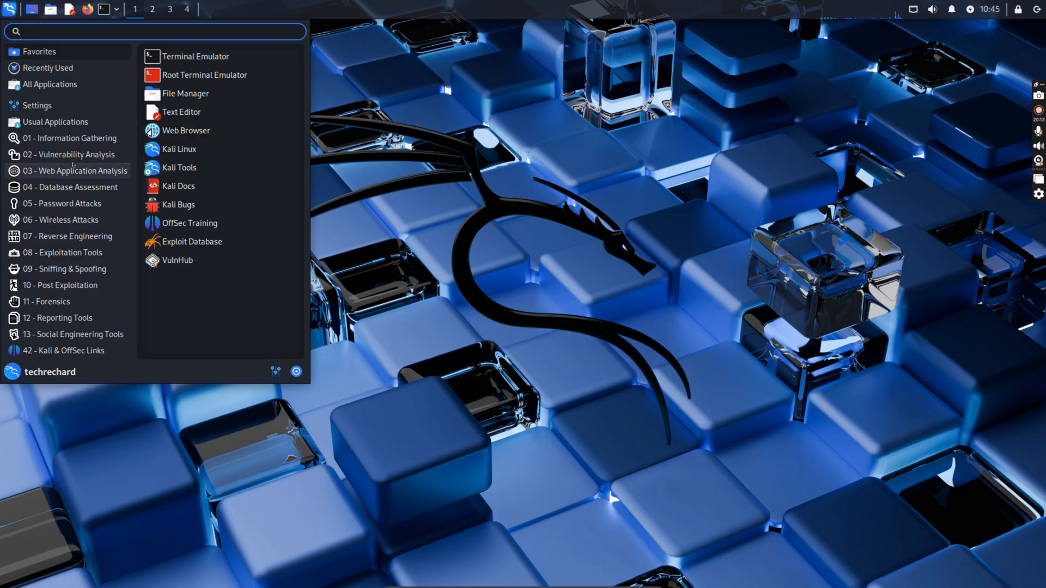
{"action": "left_click", "coordinate": [67, 138]}
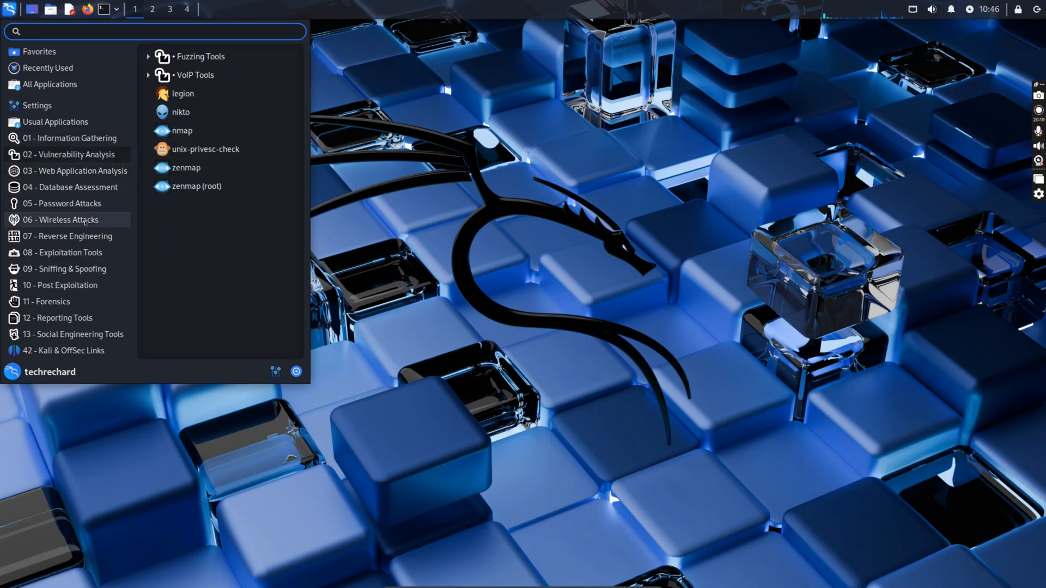
{"action": "left_click", "coordinate": [60, 285]}
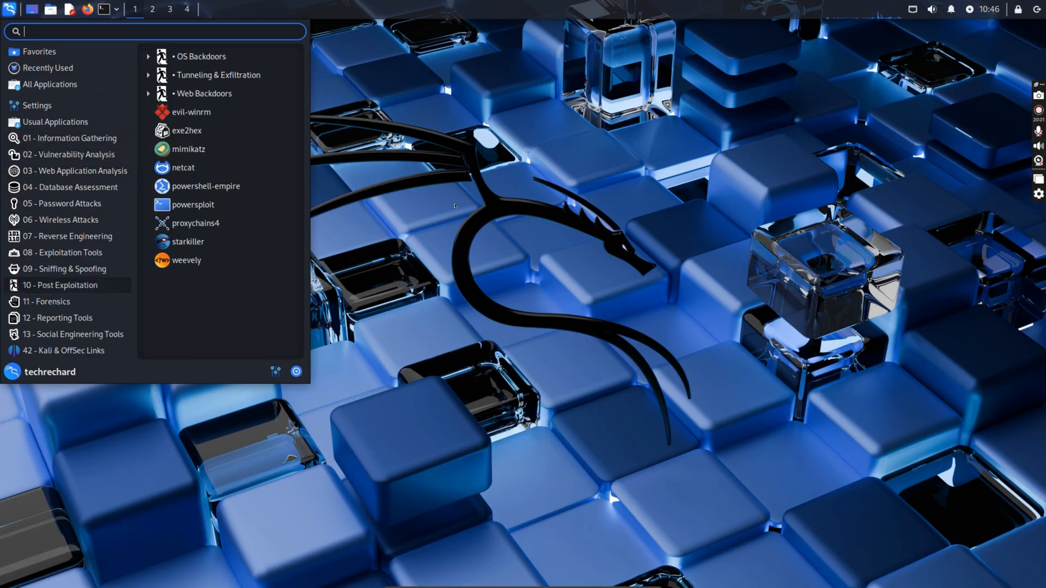